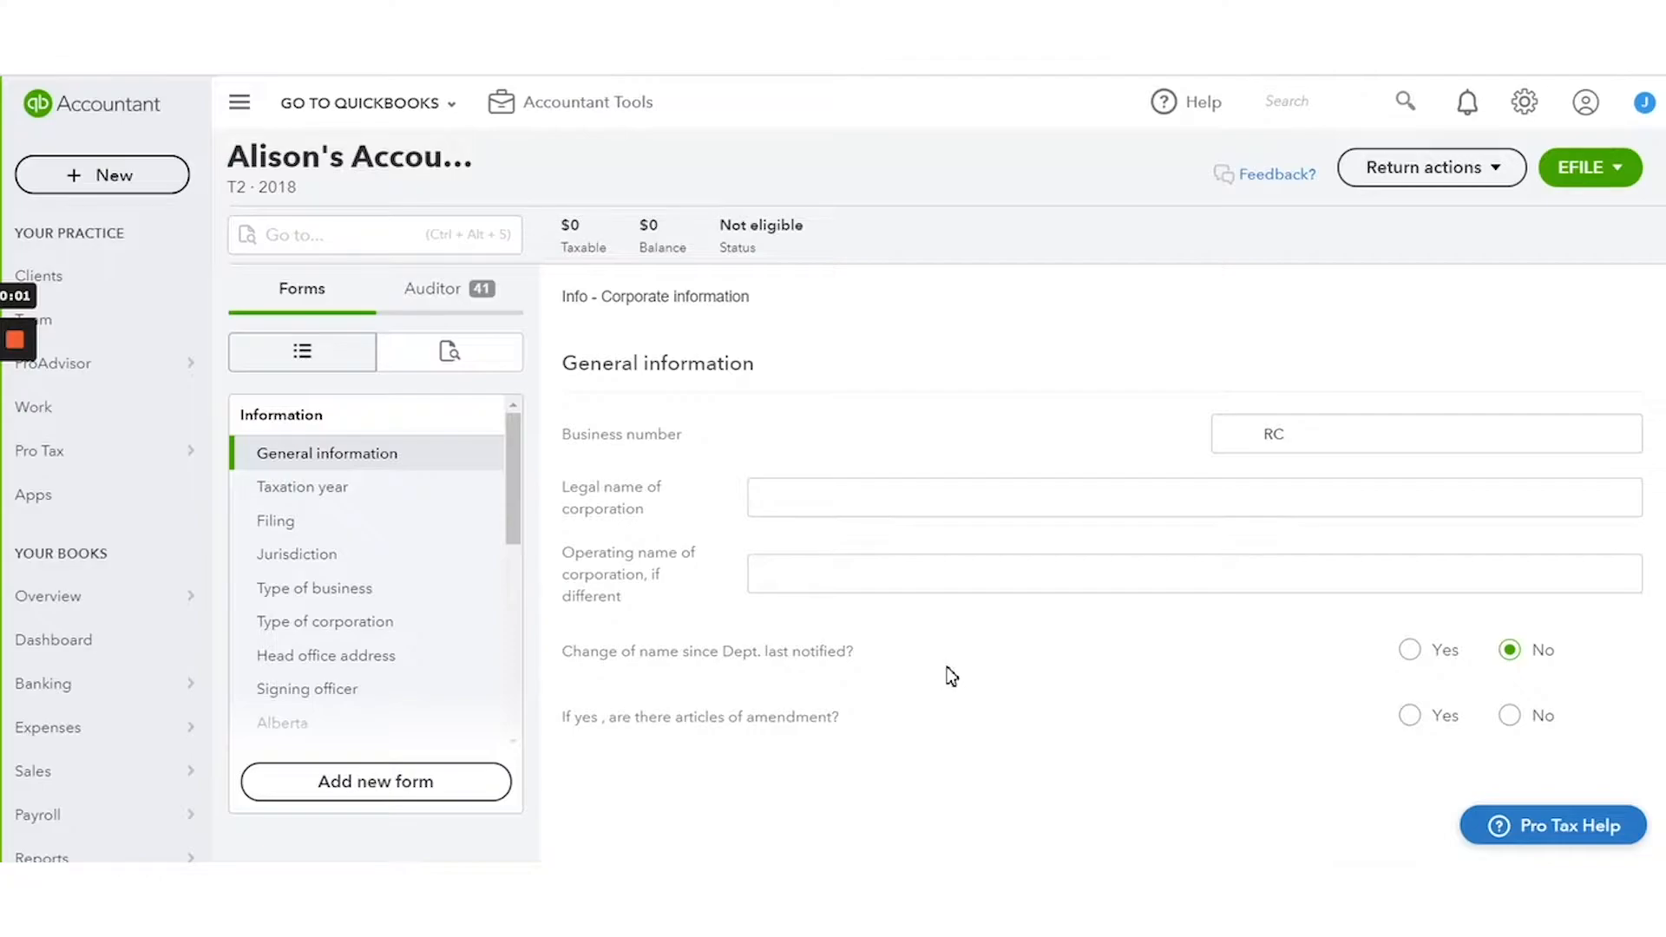
pyautogui.moveTo(938, 678)
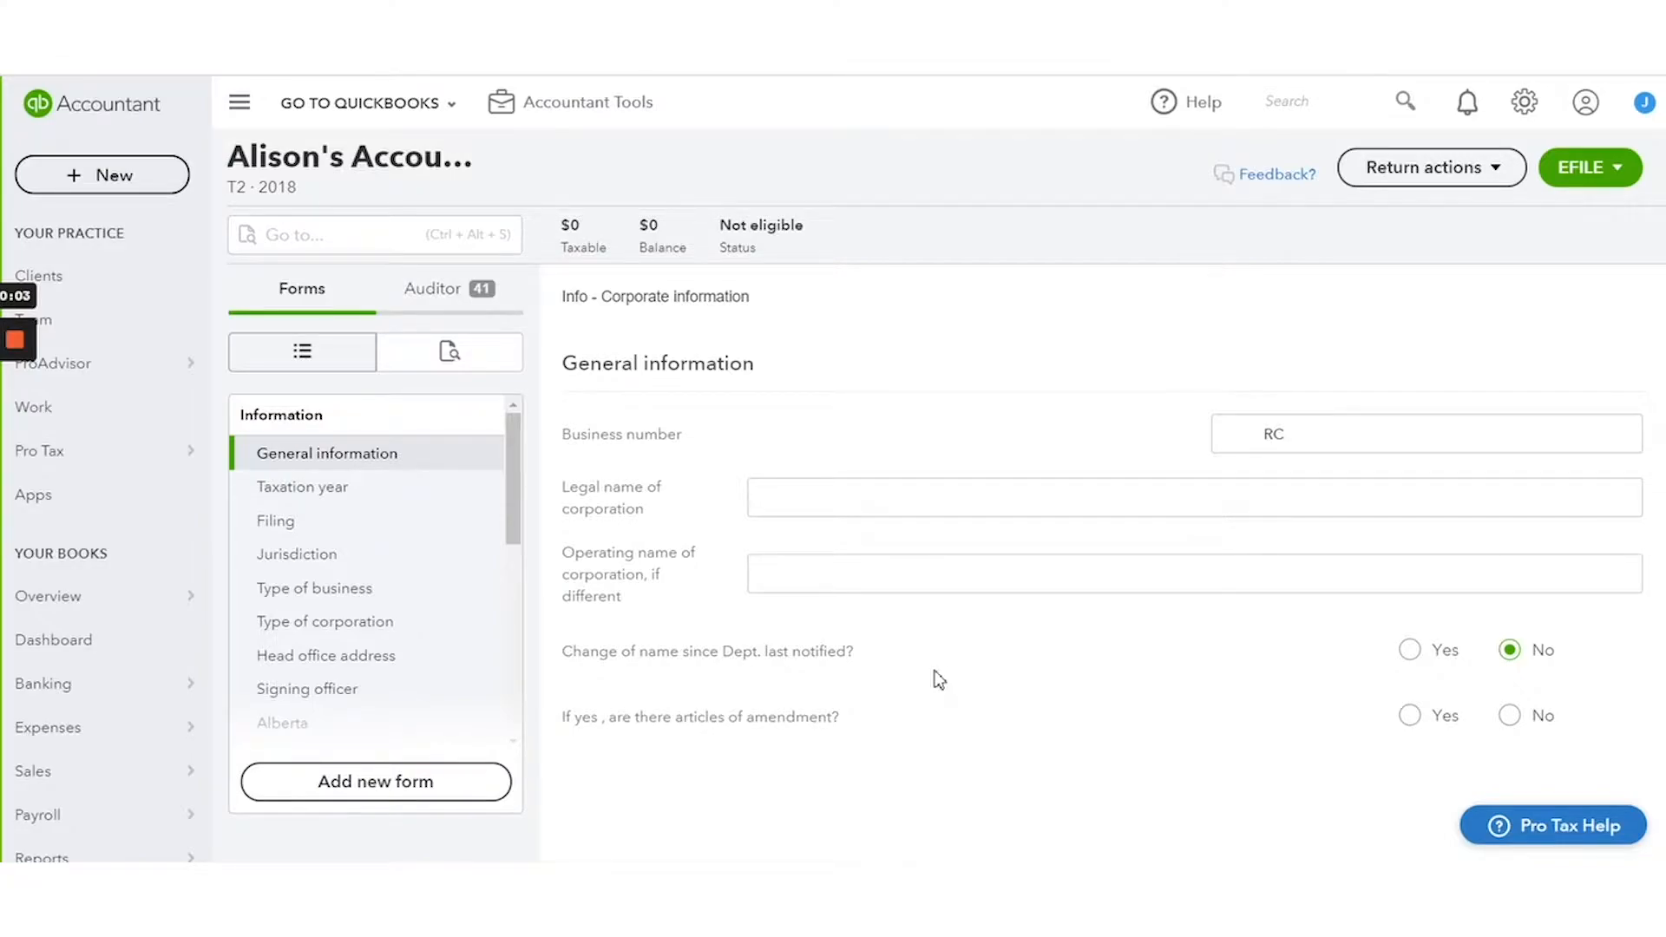
pyautogui.moveTo(962, 649)
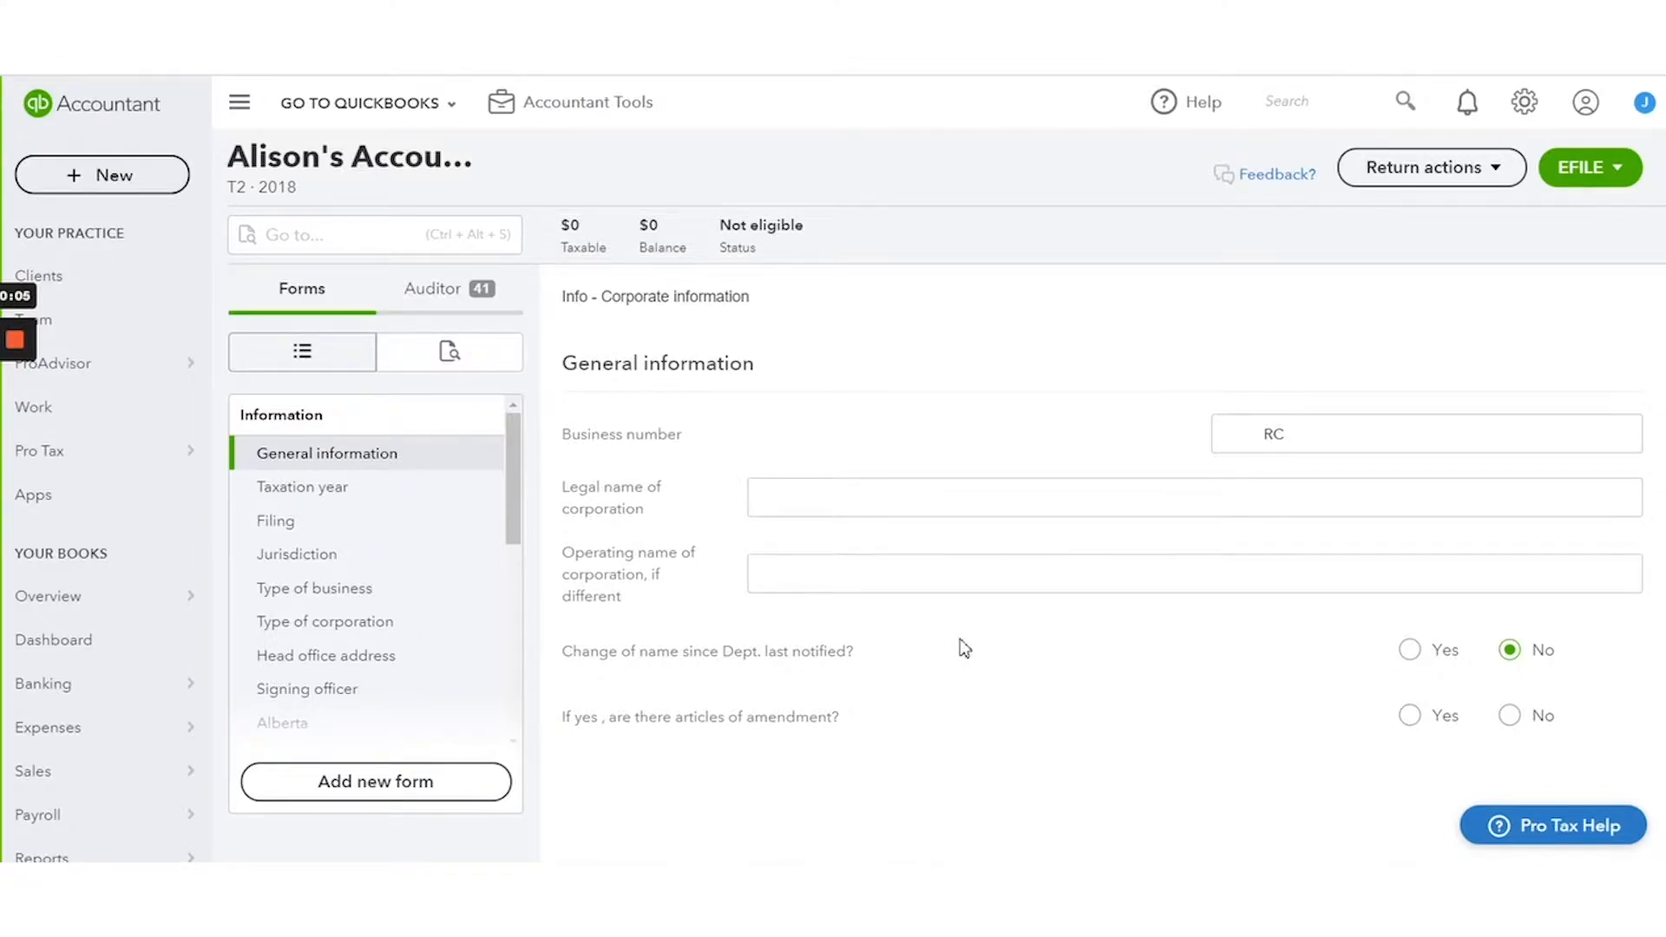
pyautogui.moveTo(1009, 716)
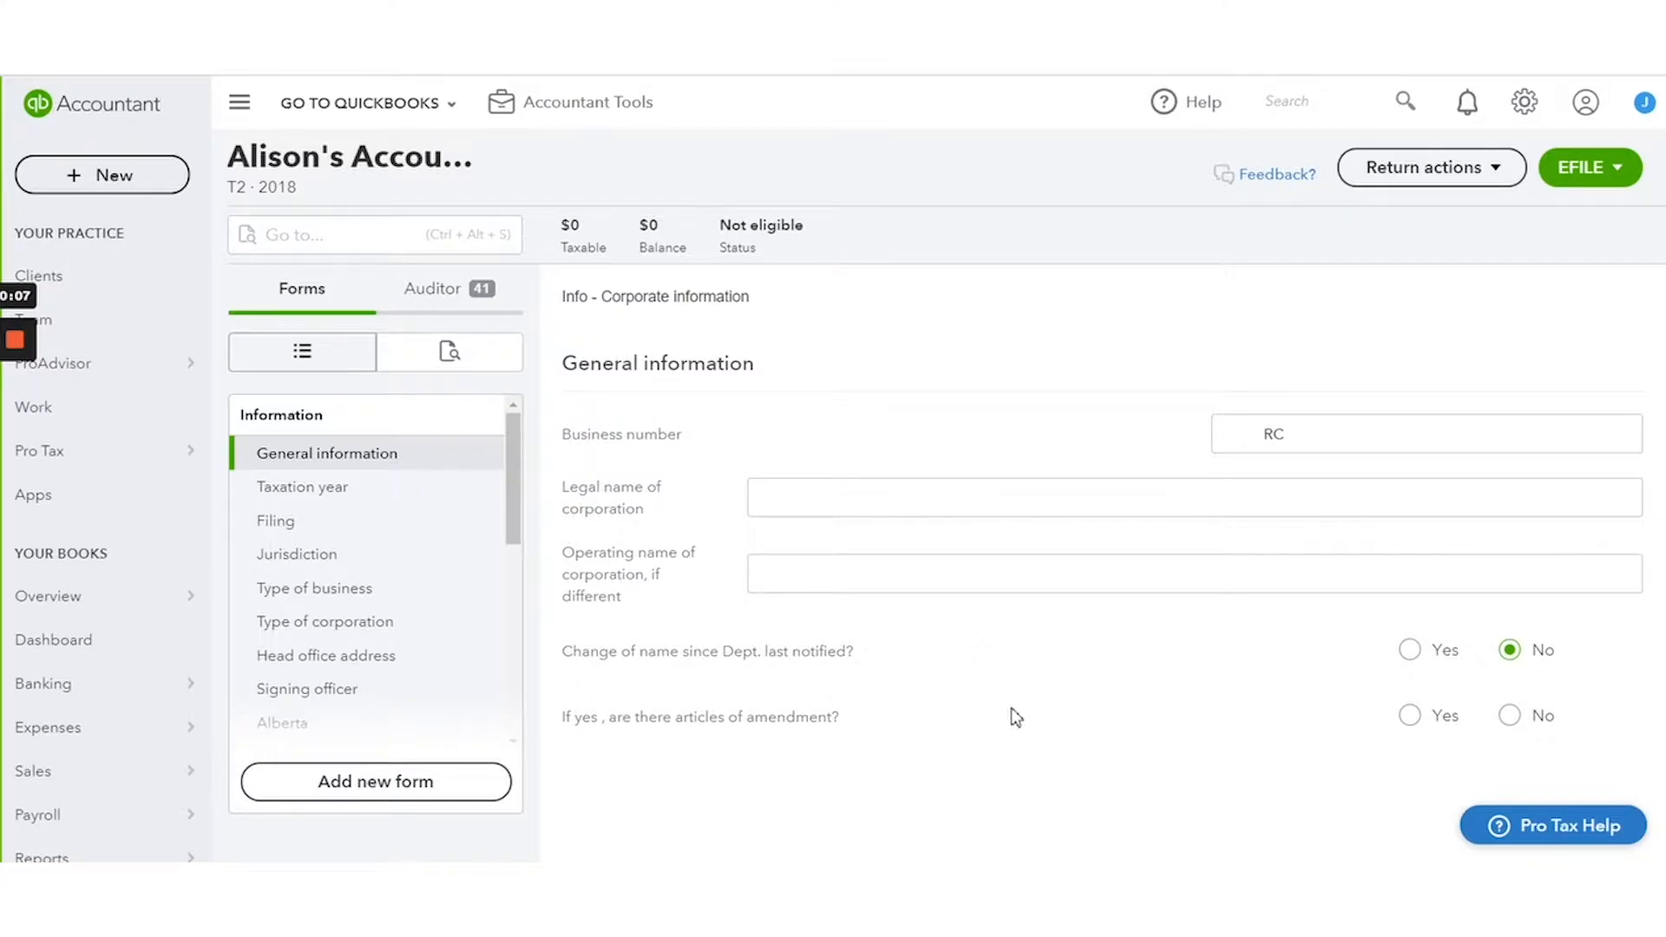
pyautogui.moveTo(323, 322)
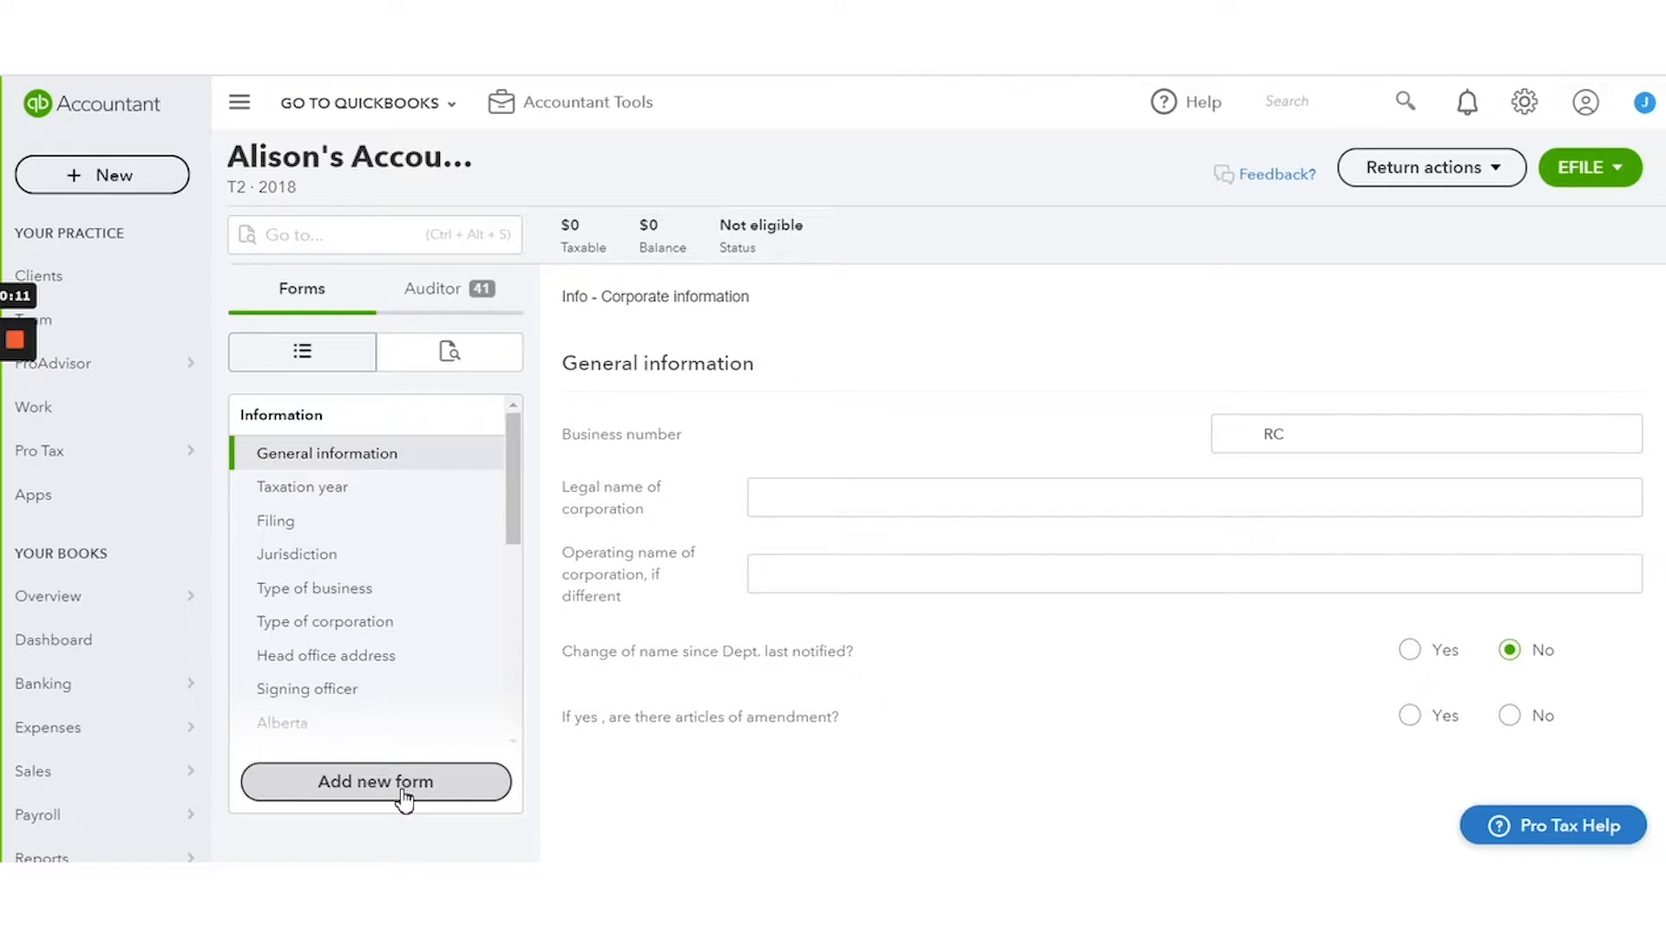
# Step: Search the T2 forms for 's8' and select S8 Capital Cost Allowance for the return
pyautogui.click(375, 782)
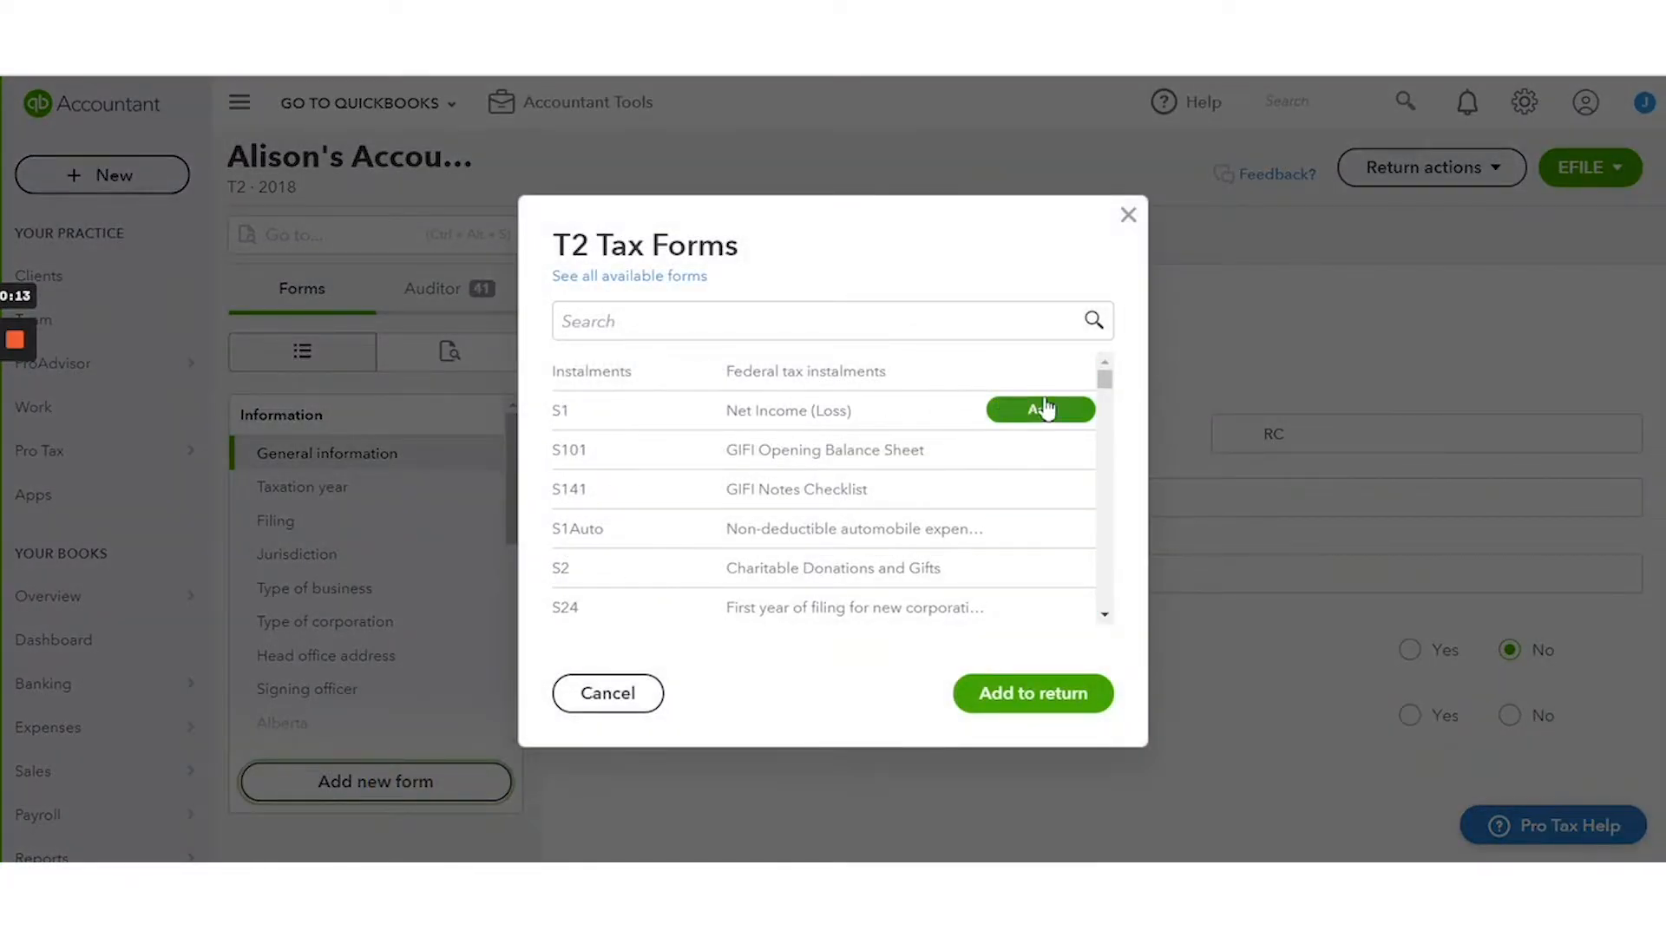
pyautogui.scroll(-3)
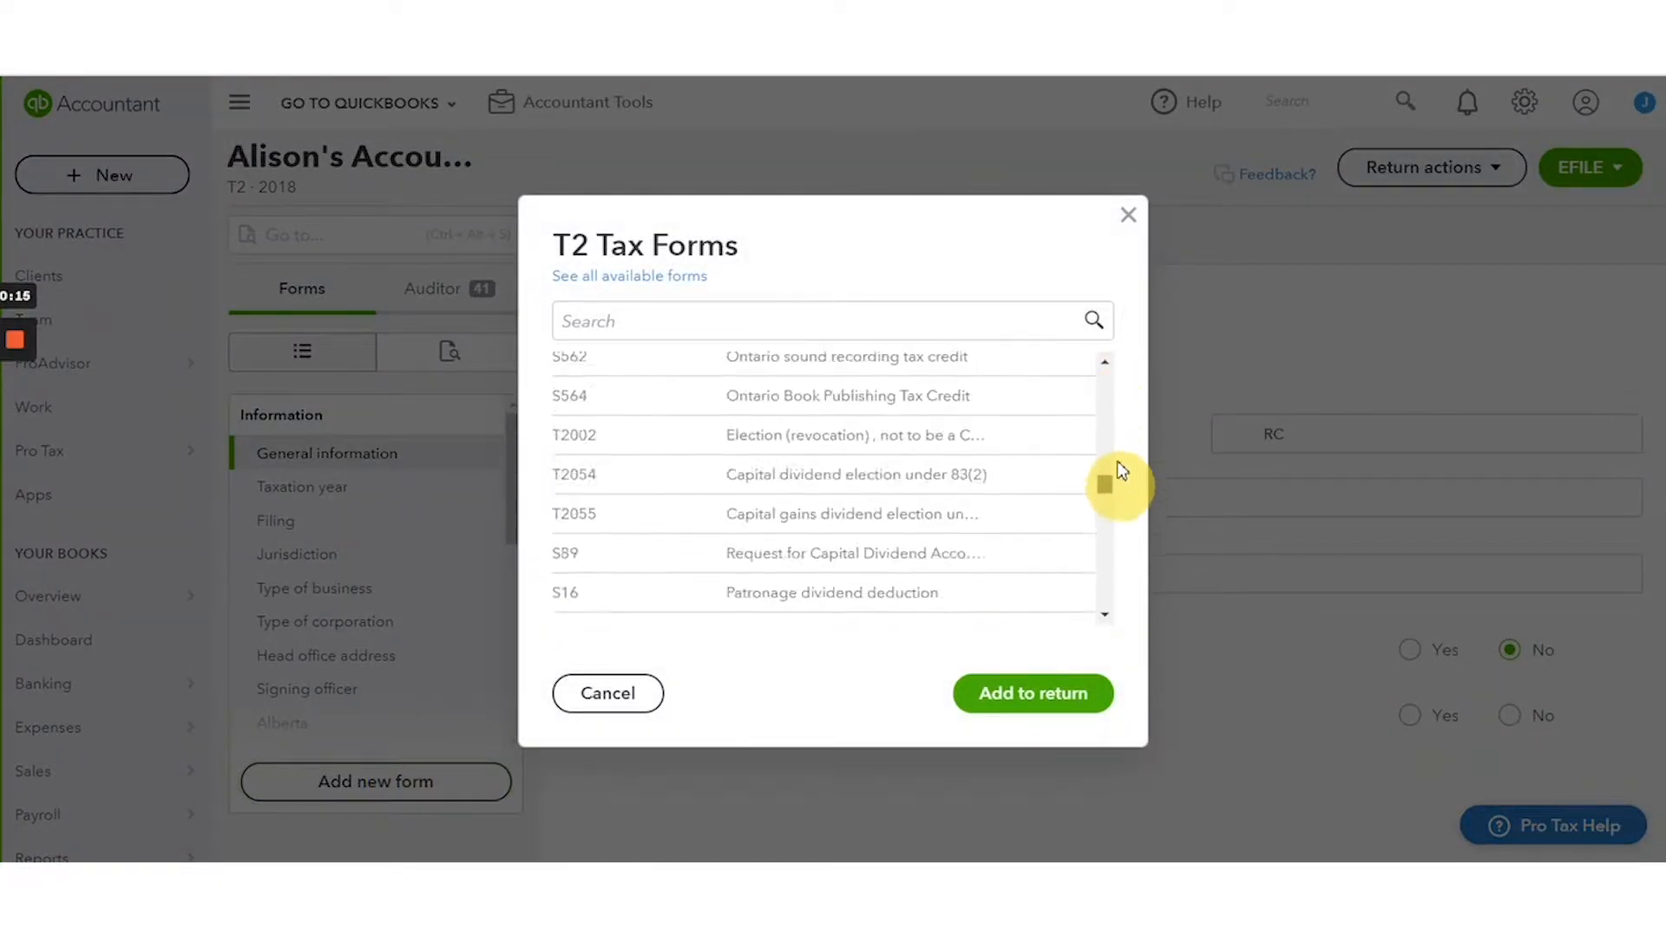
pyautogui.click(832, 321)
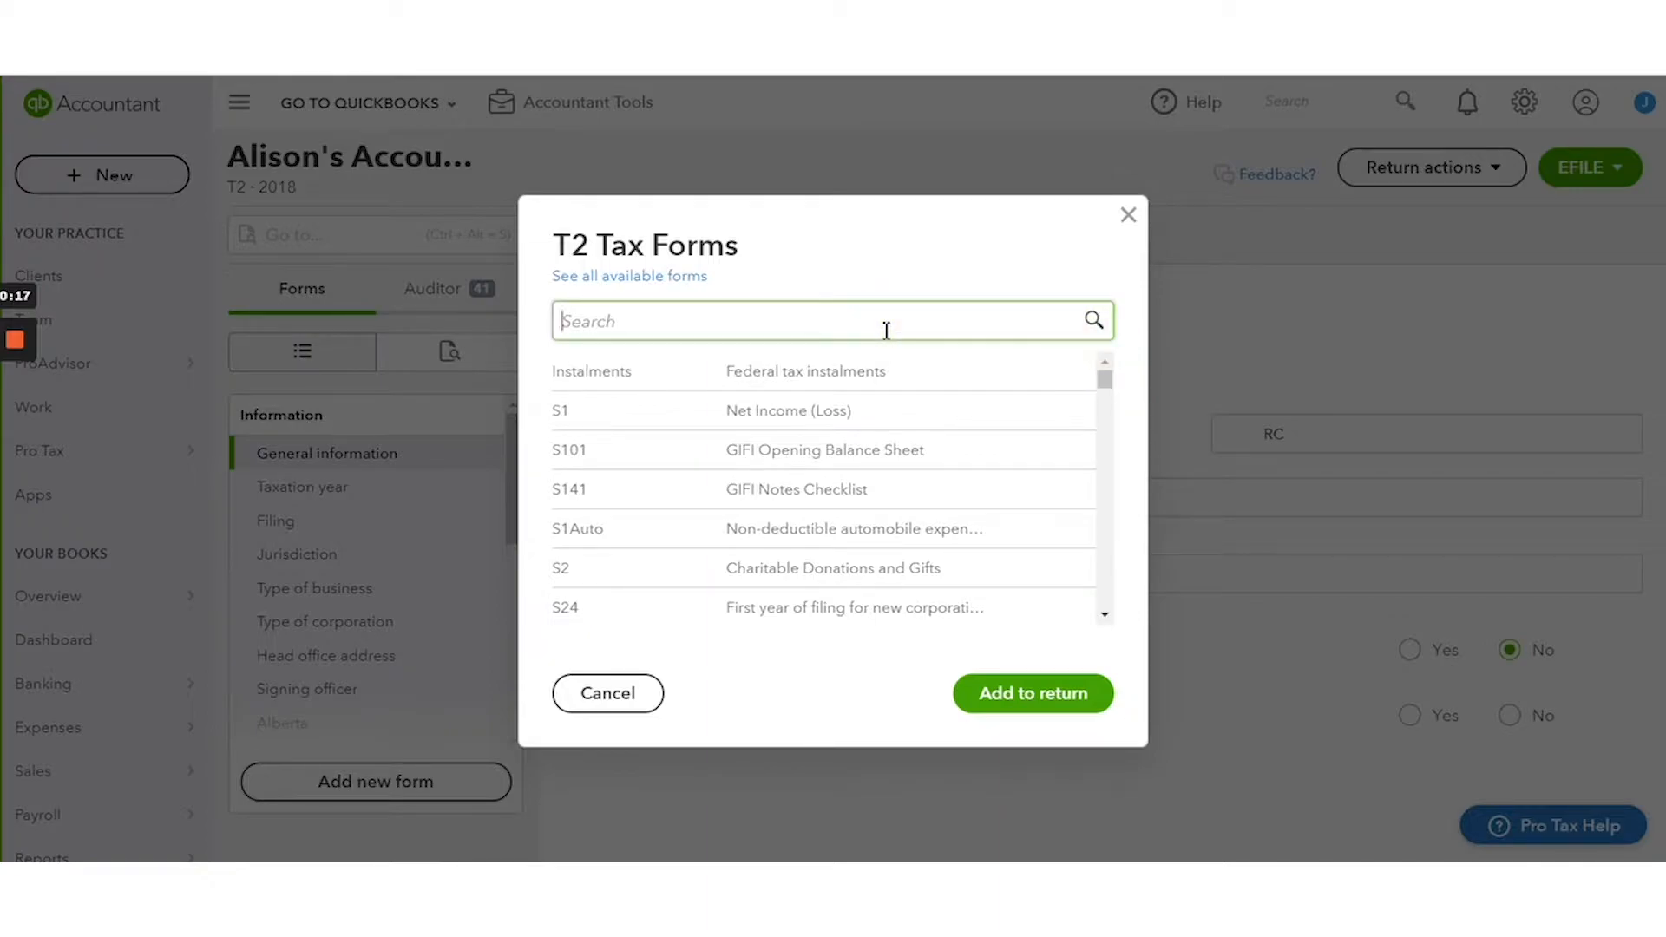
pyautogui.write('s8')
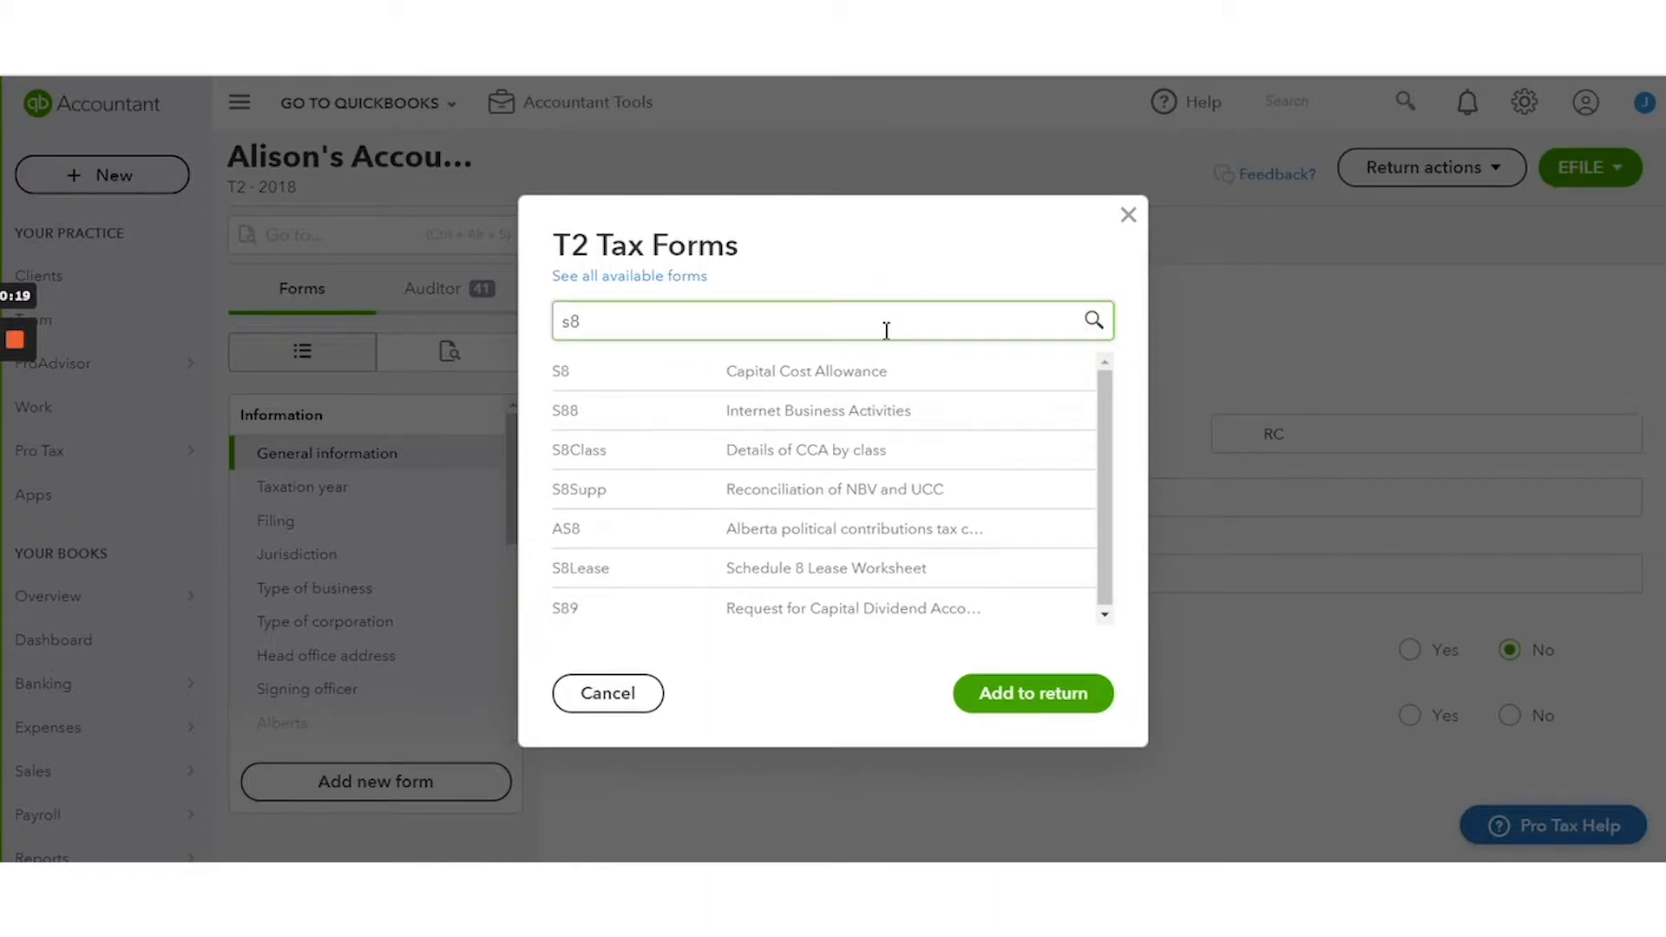
pyautogui.moveTo(904, 364)
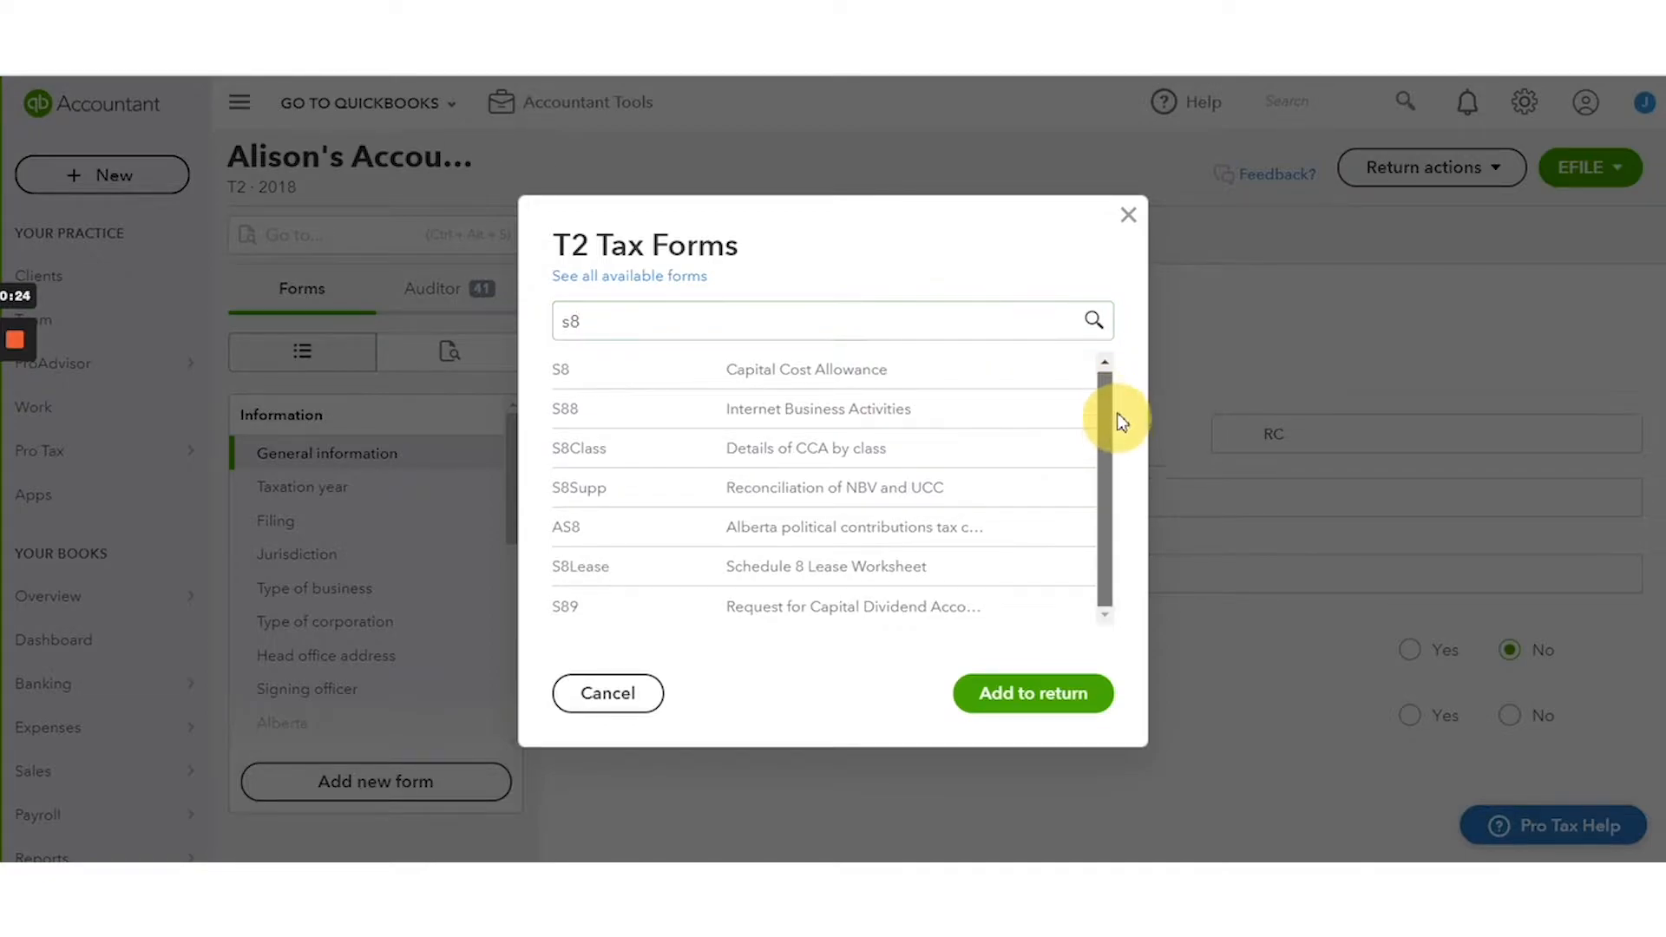
pyautogui.moveTo(838, 383)
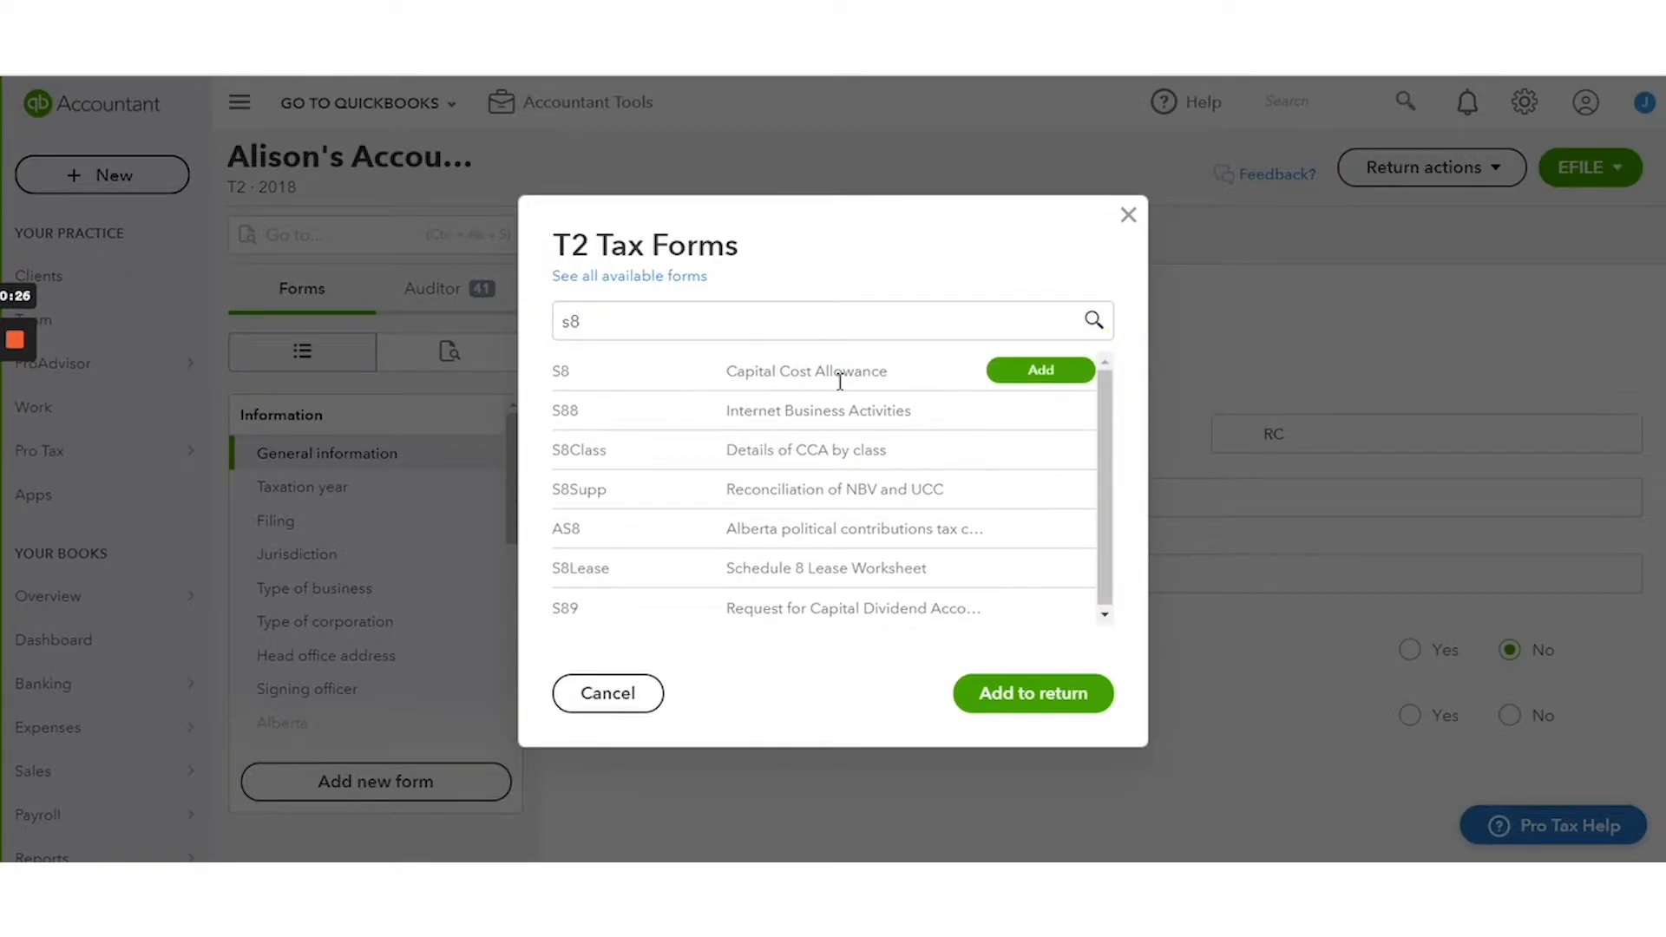
pyautogui.click(1039, 369)
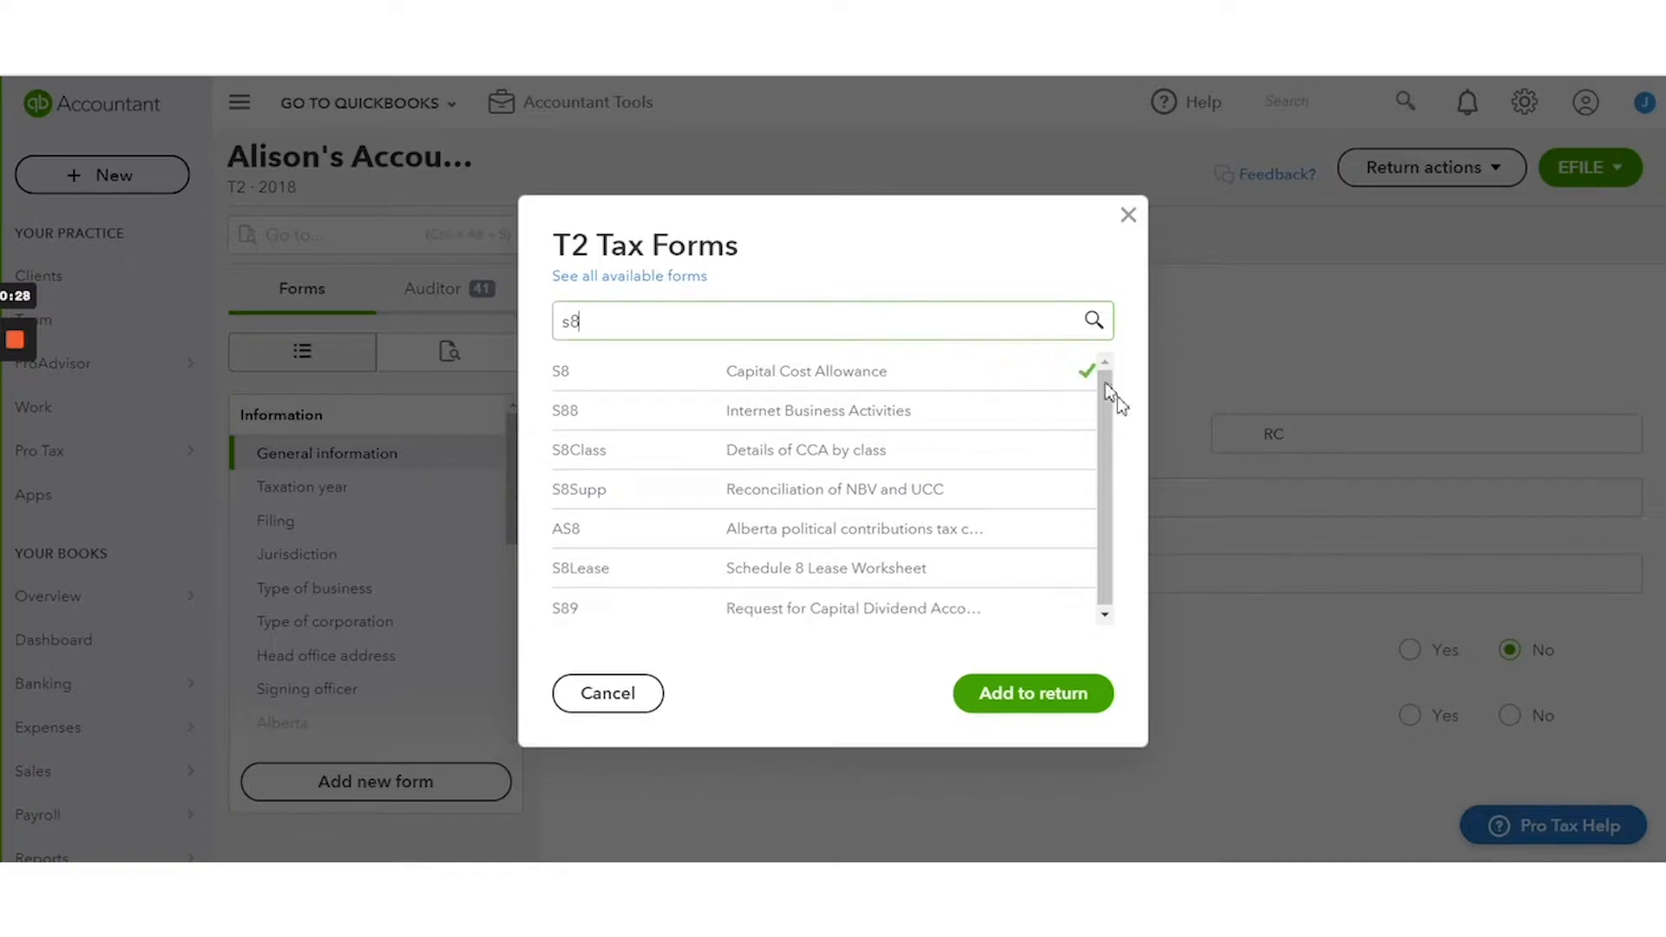
pyautogui.moveTo(1046, 383)
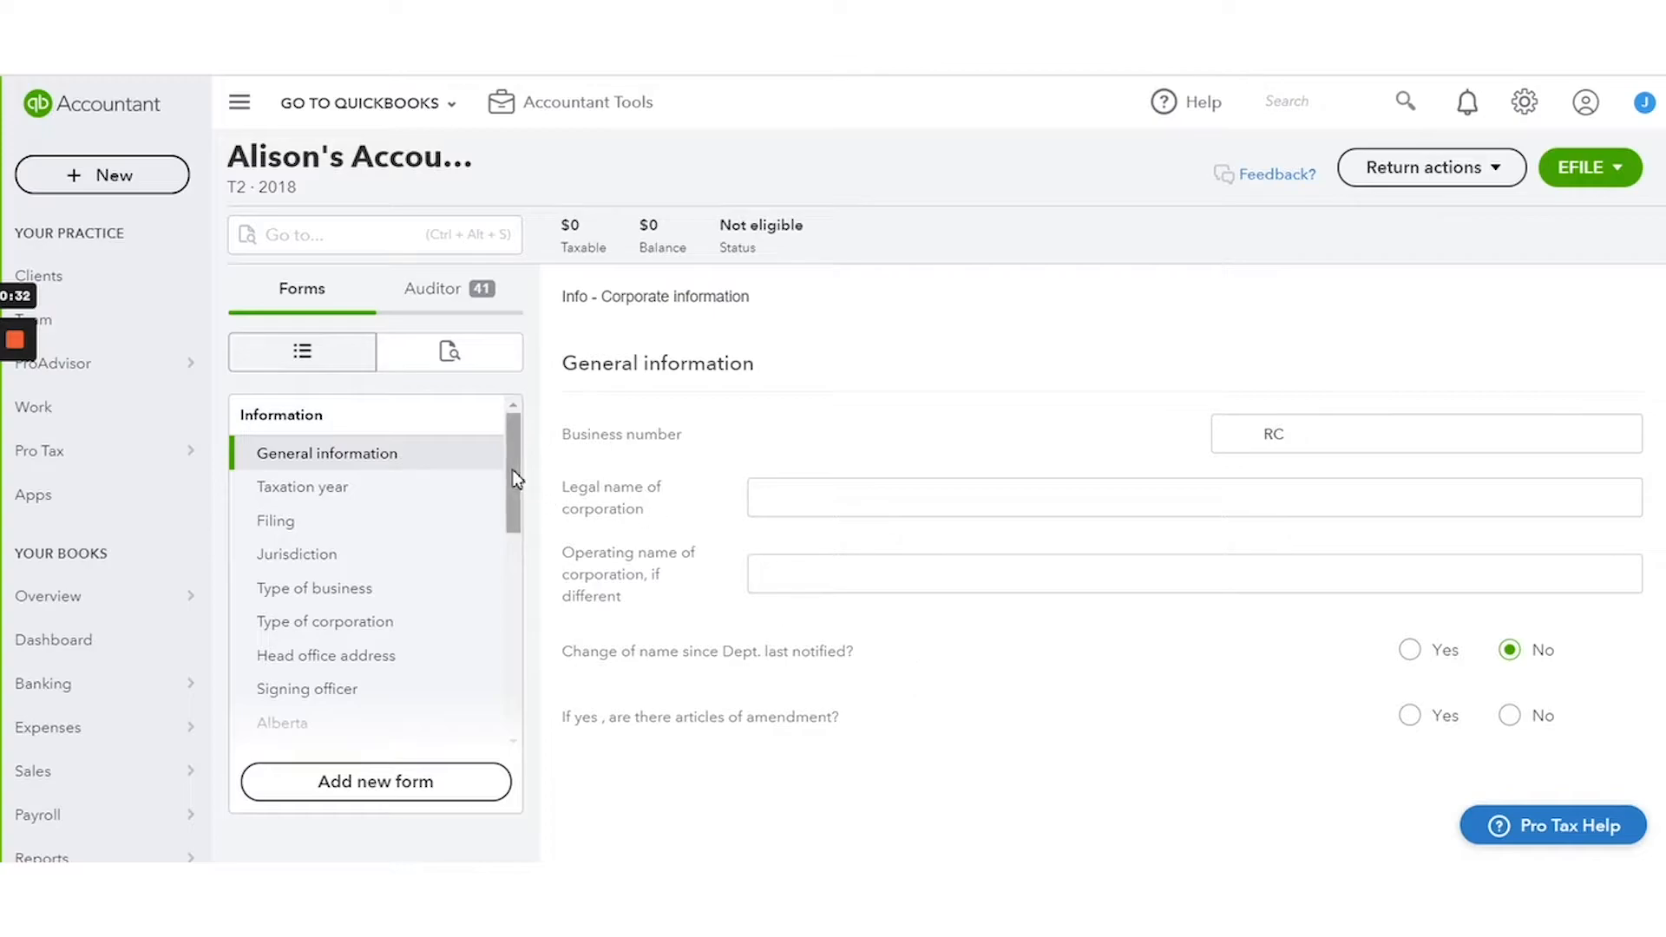
# Step: Open the newly added S8 schedule, then bring the T2 forms list back up
pyautogui.scroll(-3)
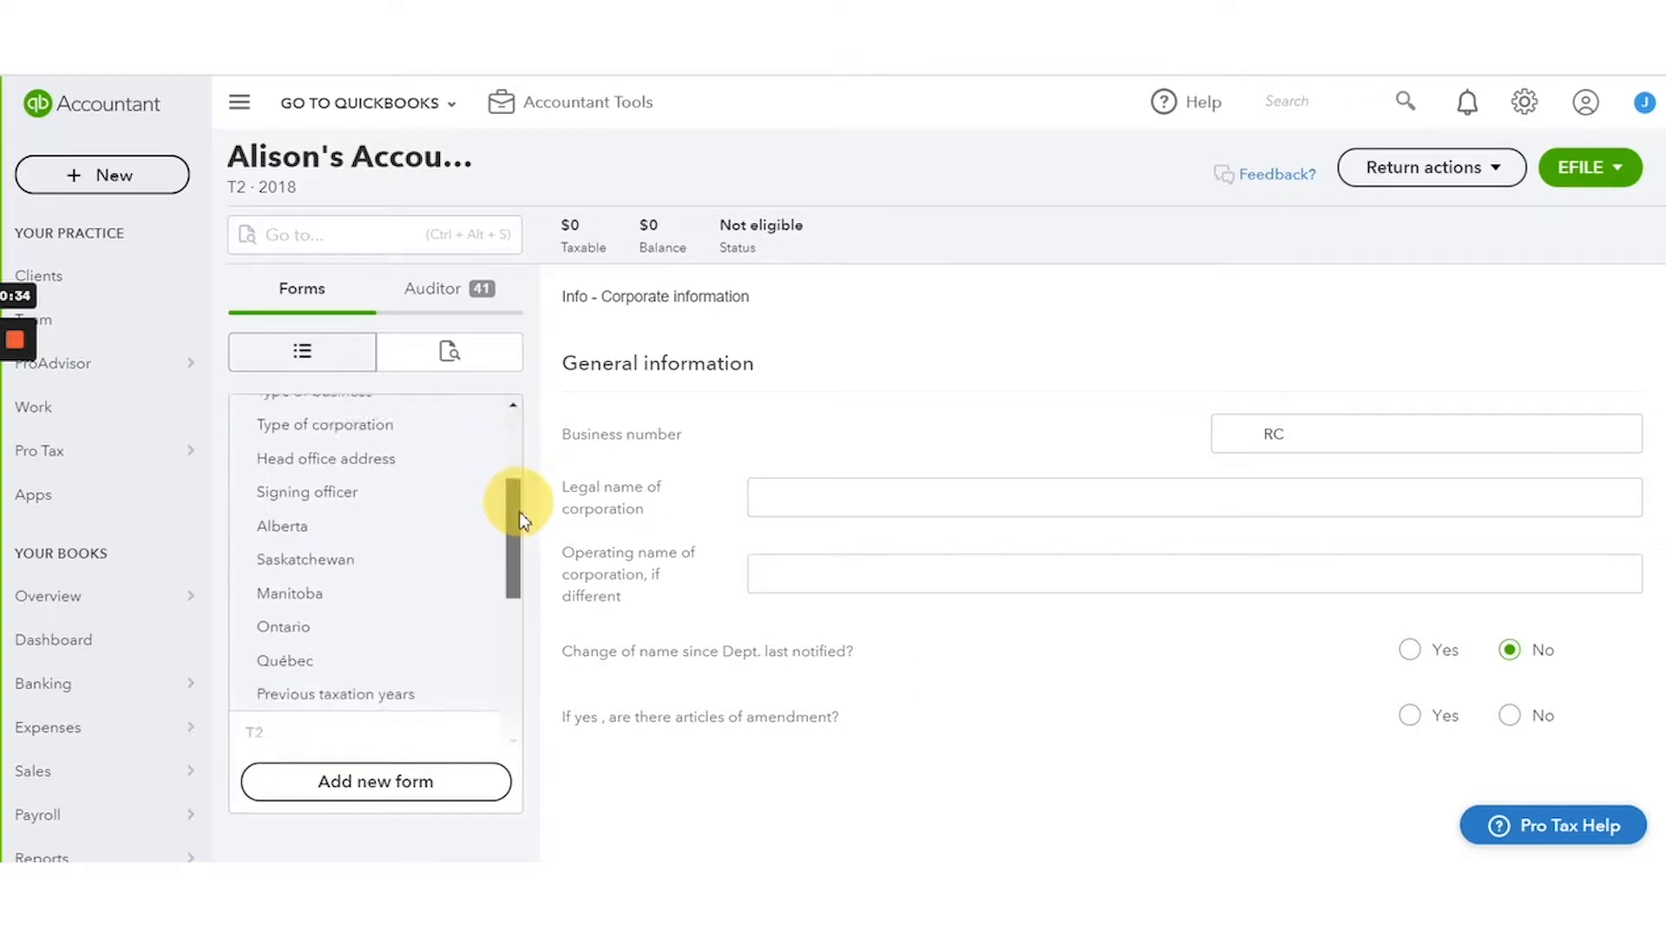
pyautogui.scroll(-3)
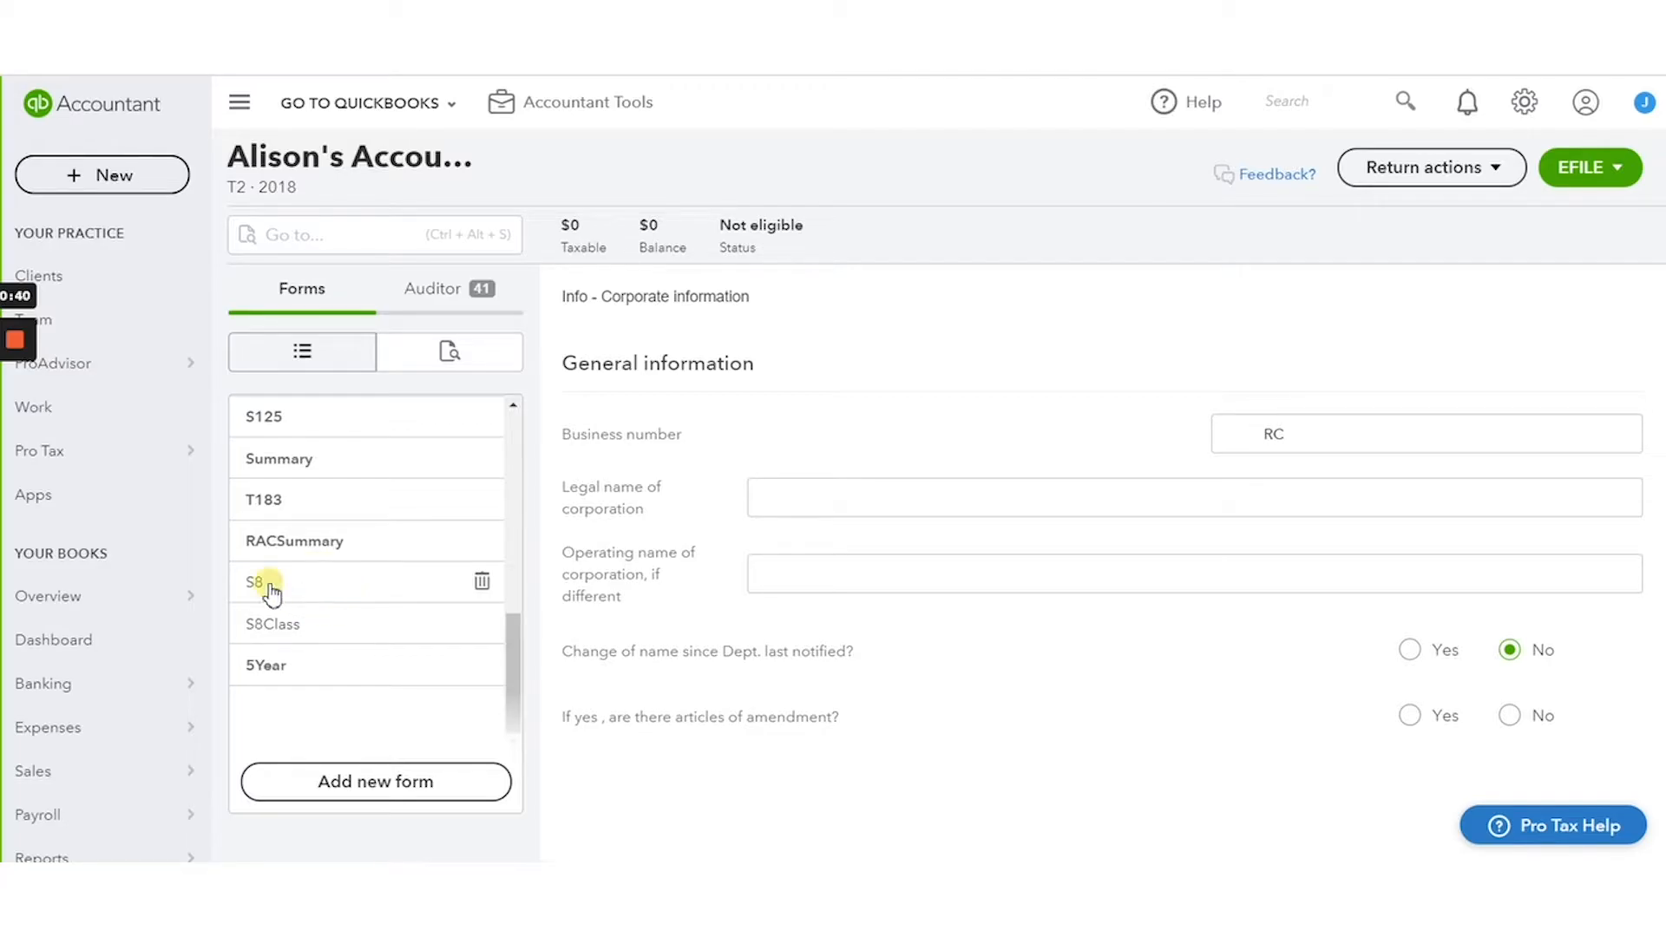
pyautogui.click(255, 582)
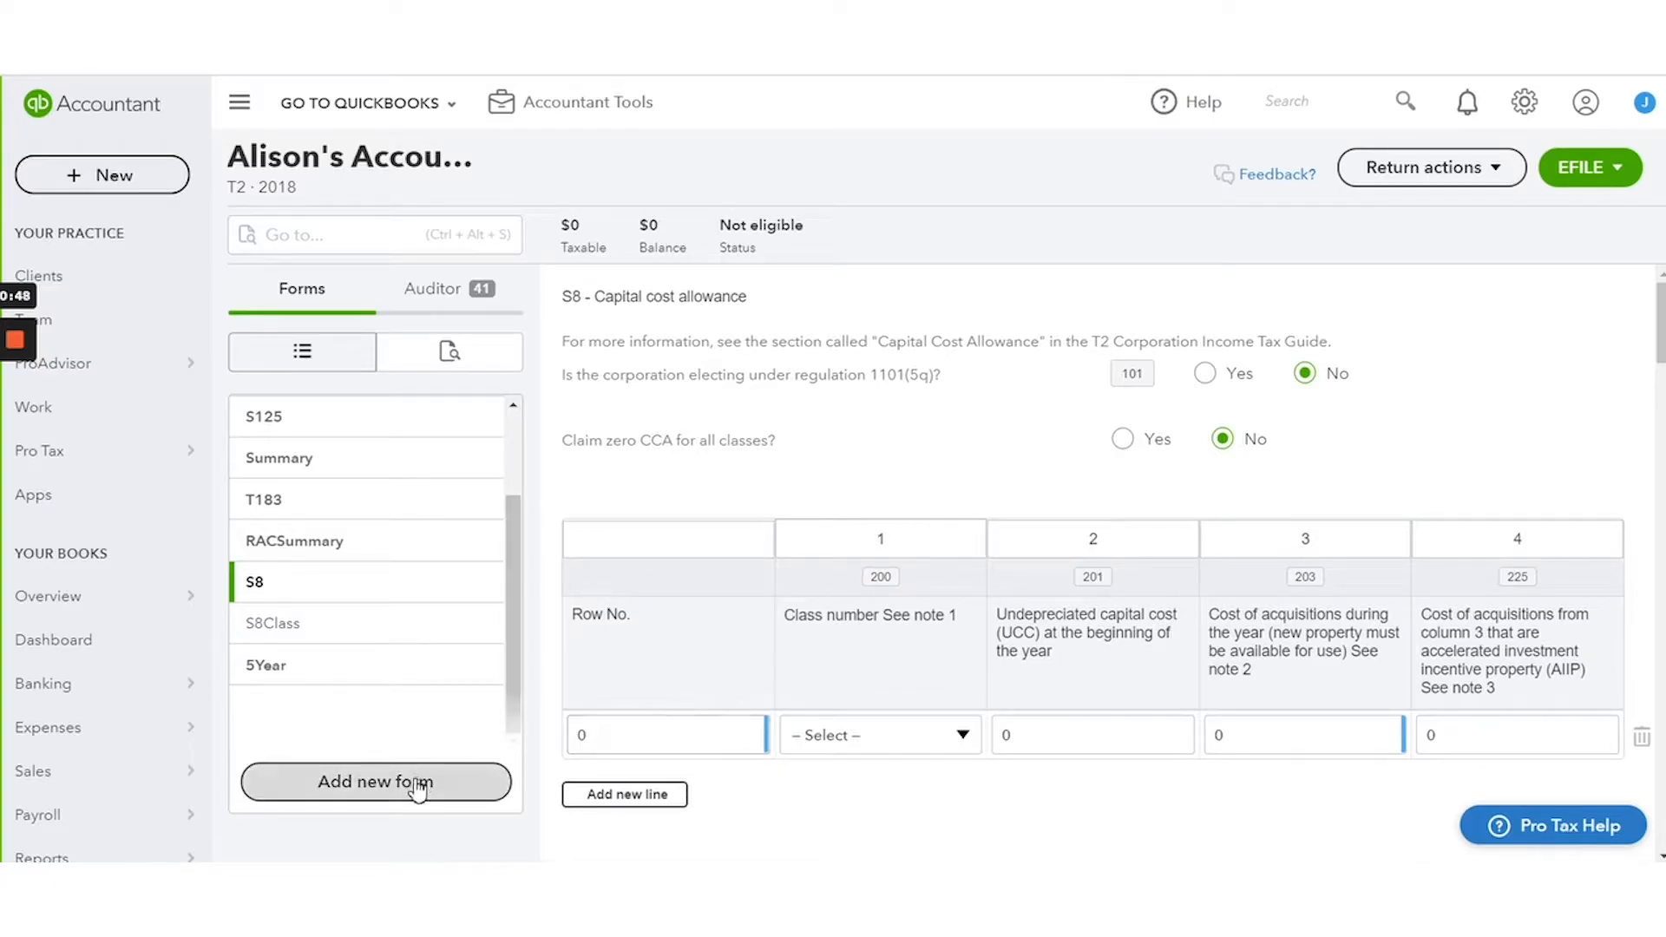
pyautogui.click(374, 782)
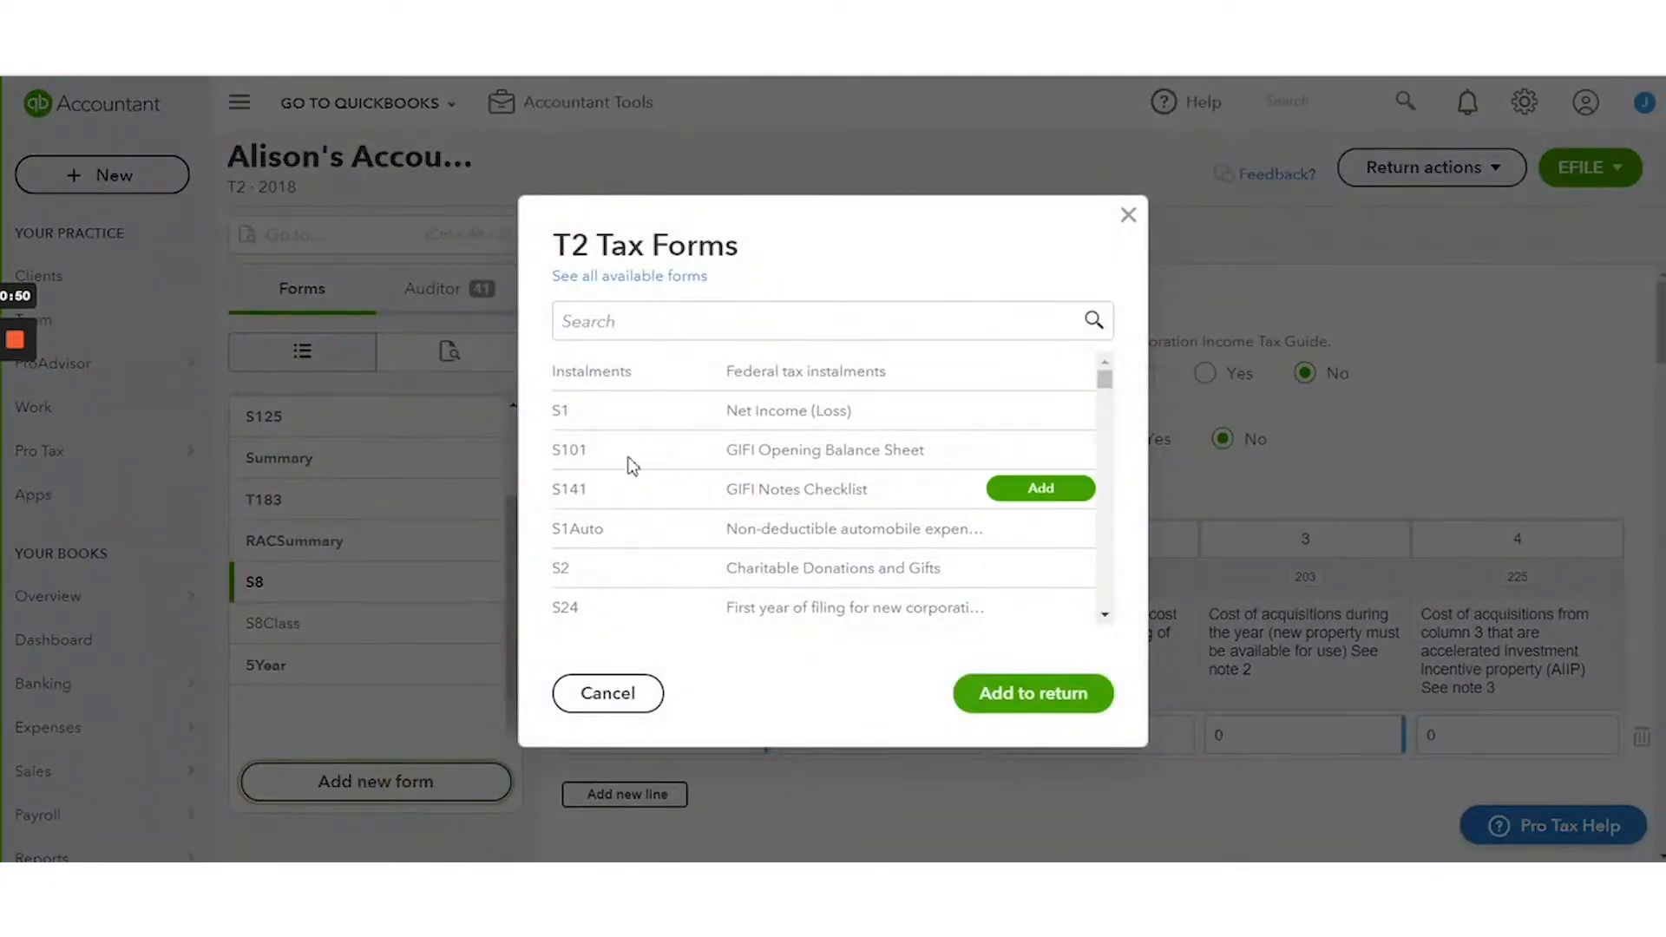
pyautogui.moveTo(552, 279)
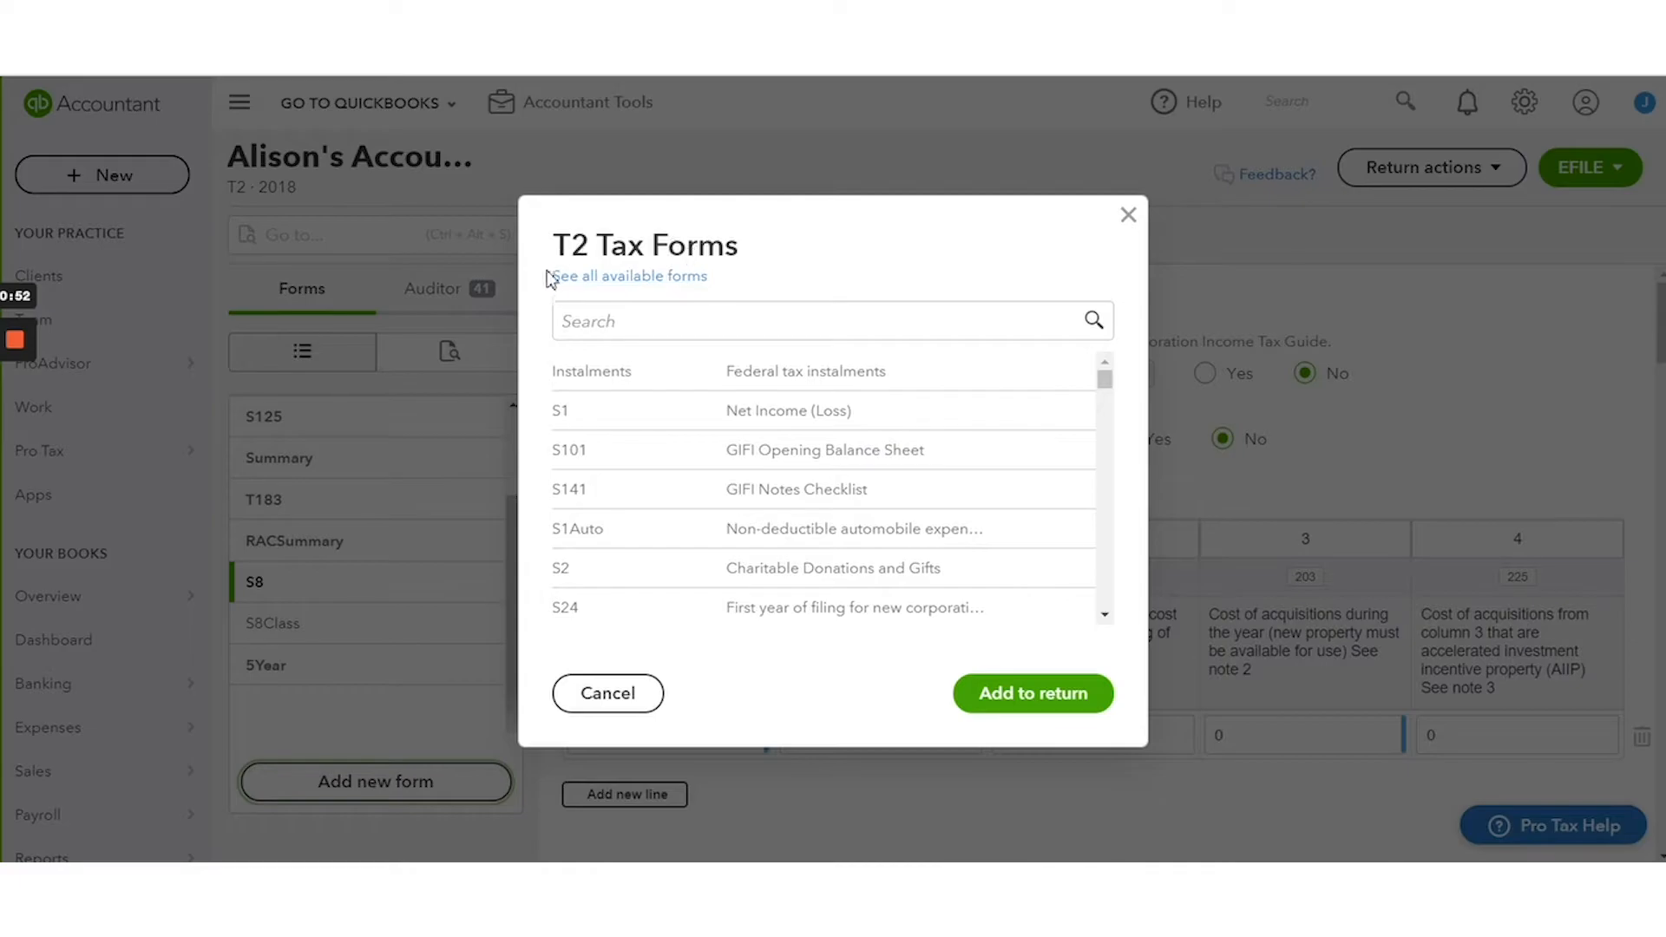
pyautogui.moveTo(645, 280)
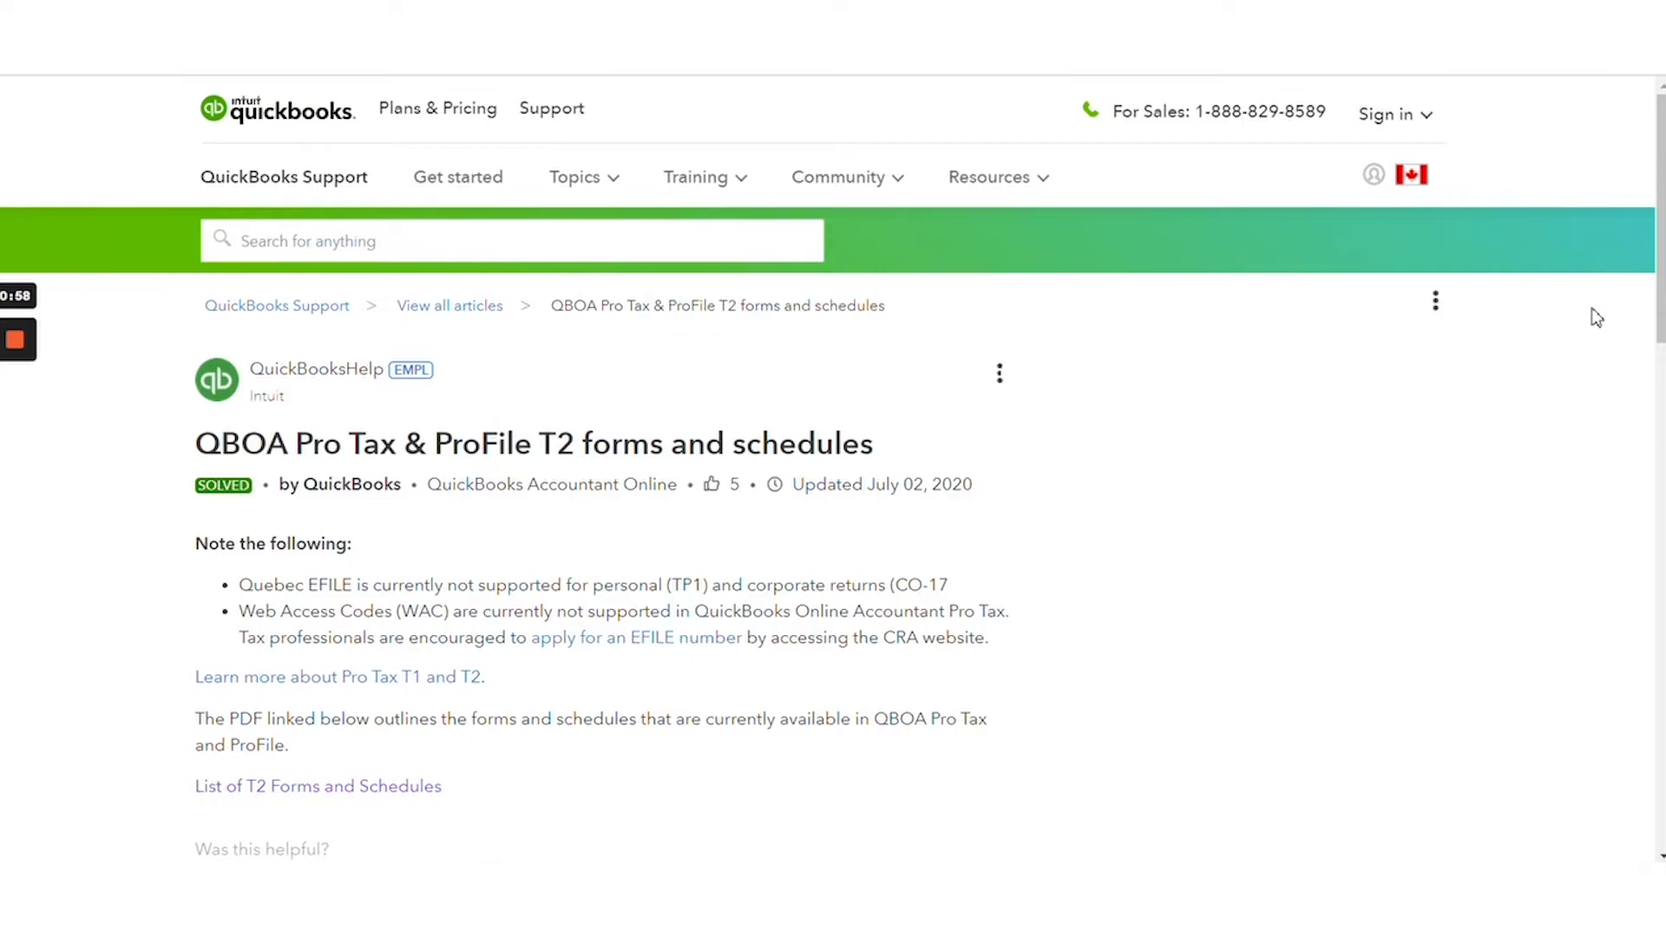
# Step: Review the support PDF of T2 forms and schedules, then move to the T1 personal return
pyautogui.scroll(-3)
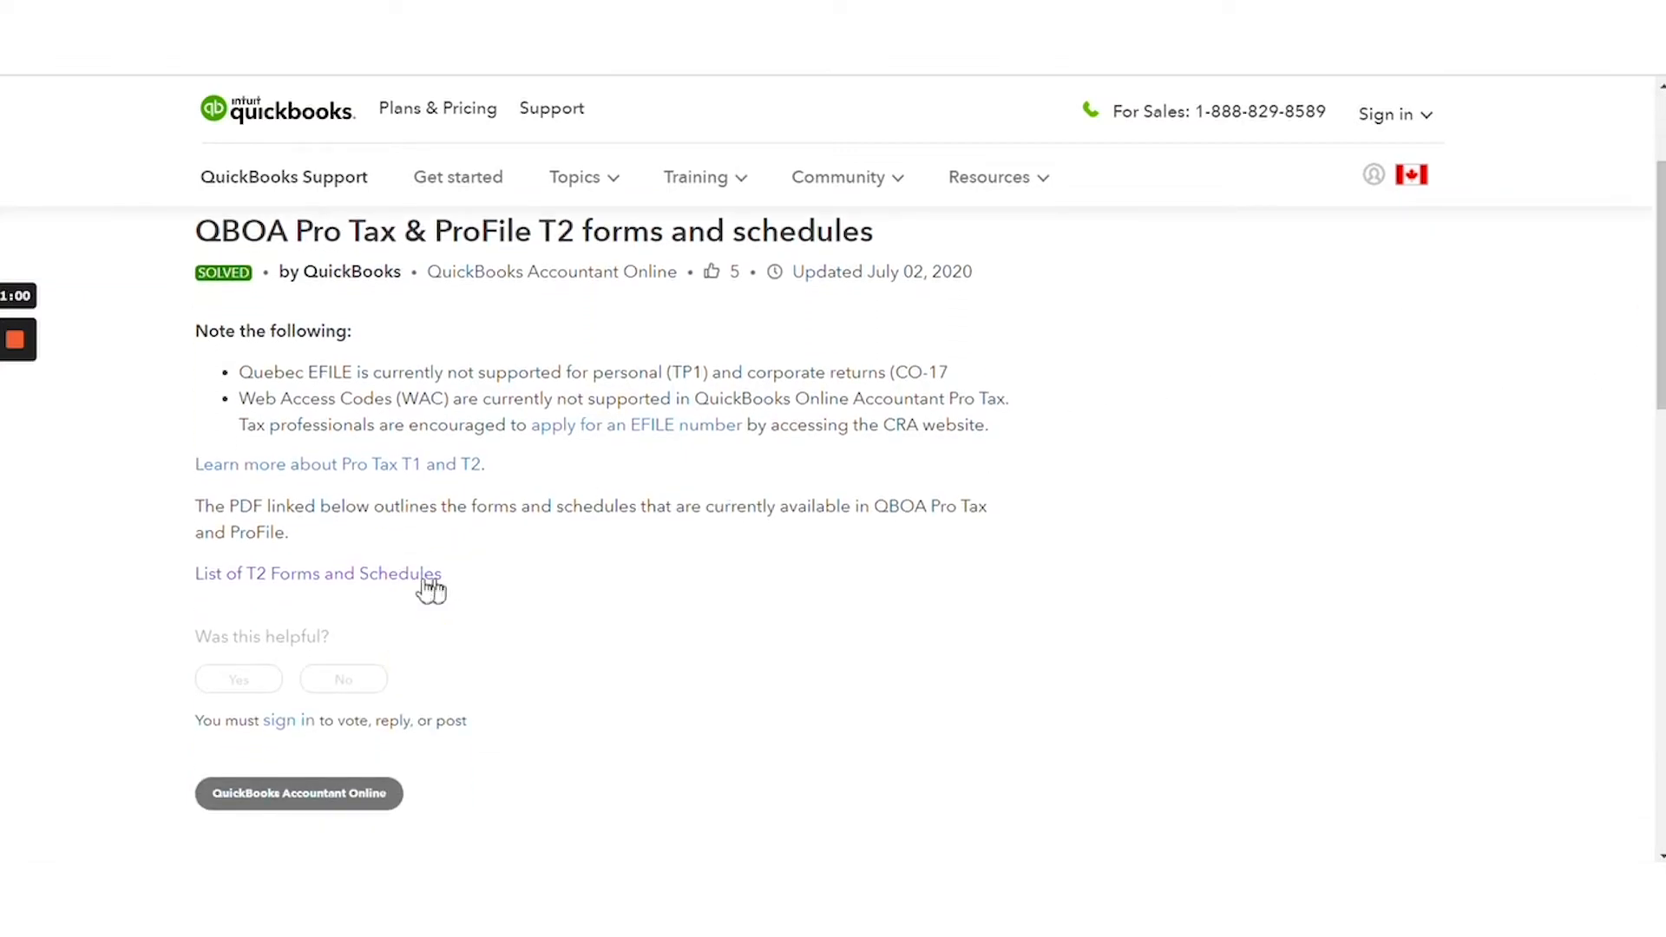
pyautogui.click(319, 574)
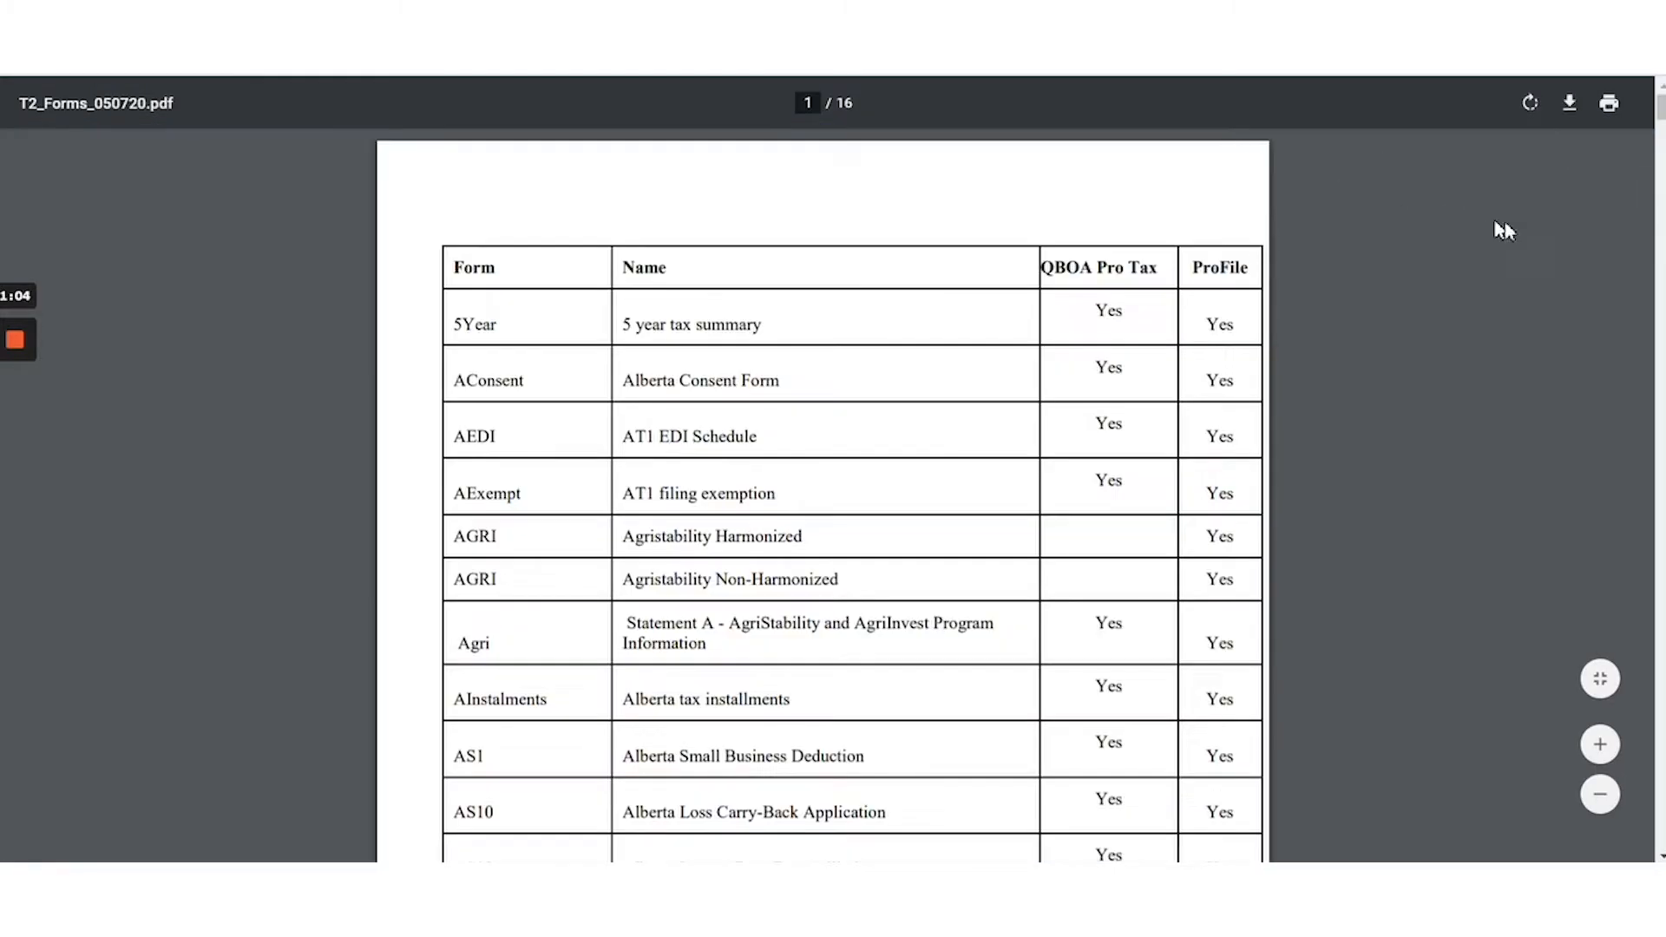
pyautogui.scroll(-3)
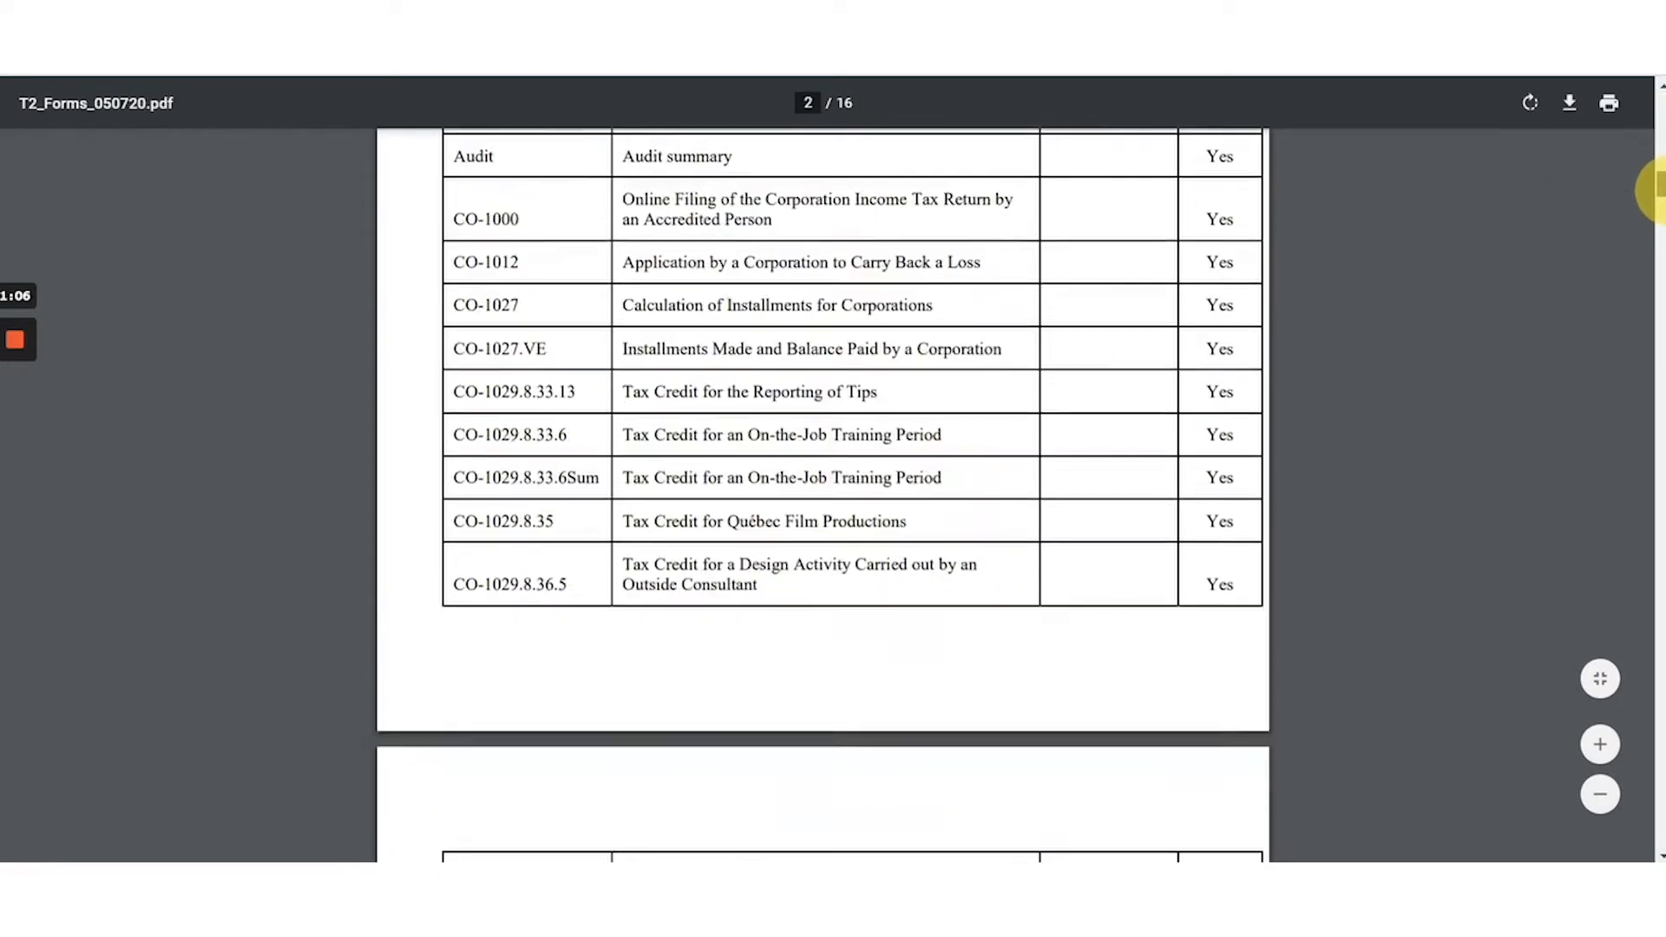
pyautogui.scroll(-3)
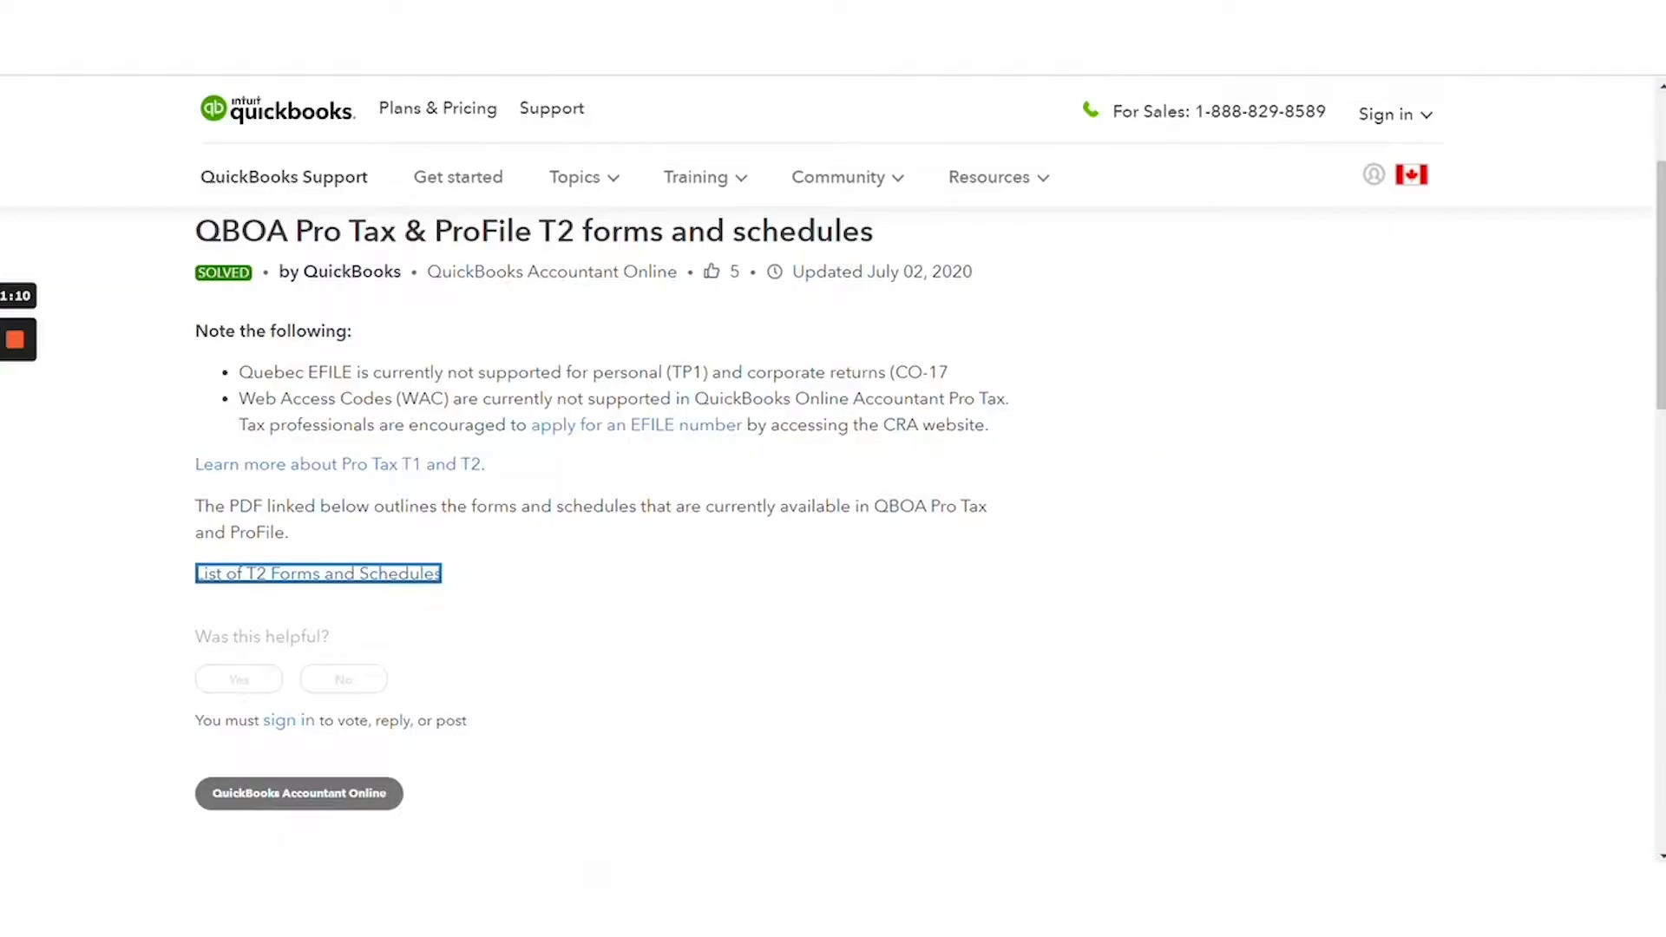
pyautogui.click(317, 573)
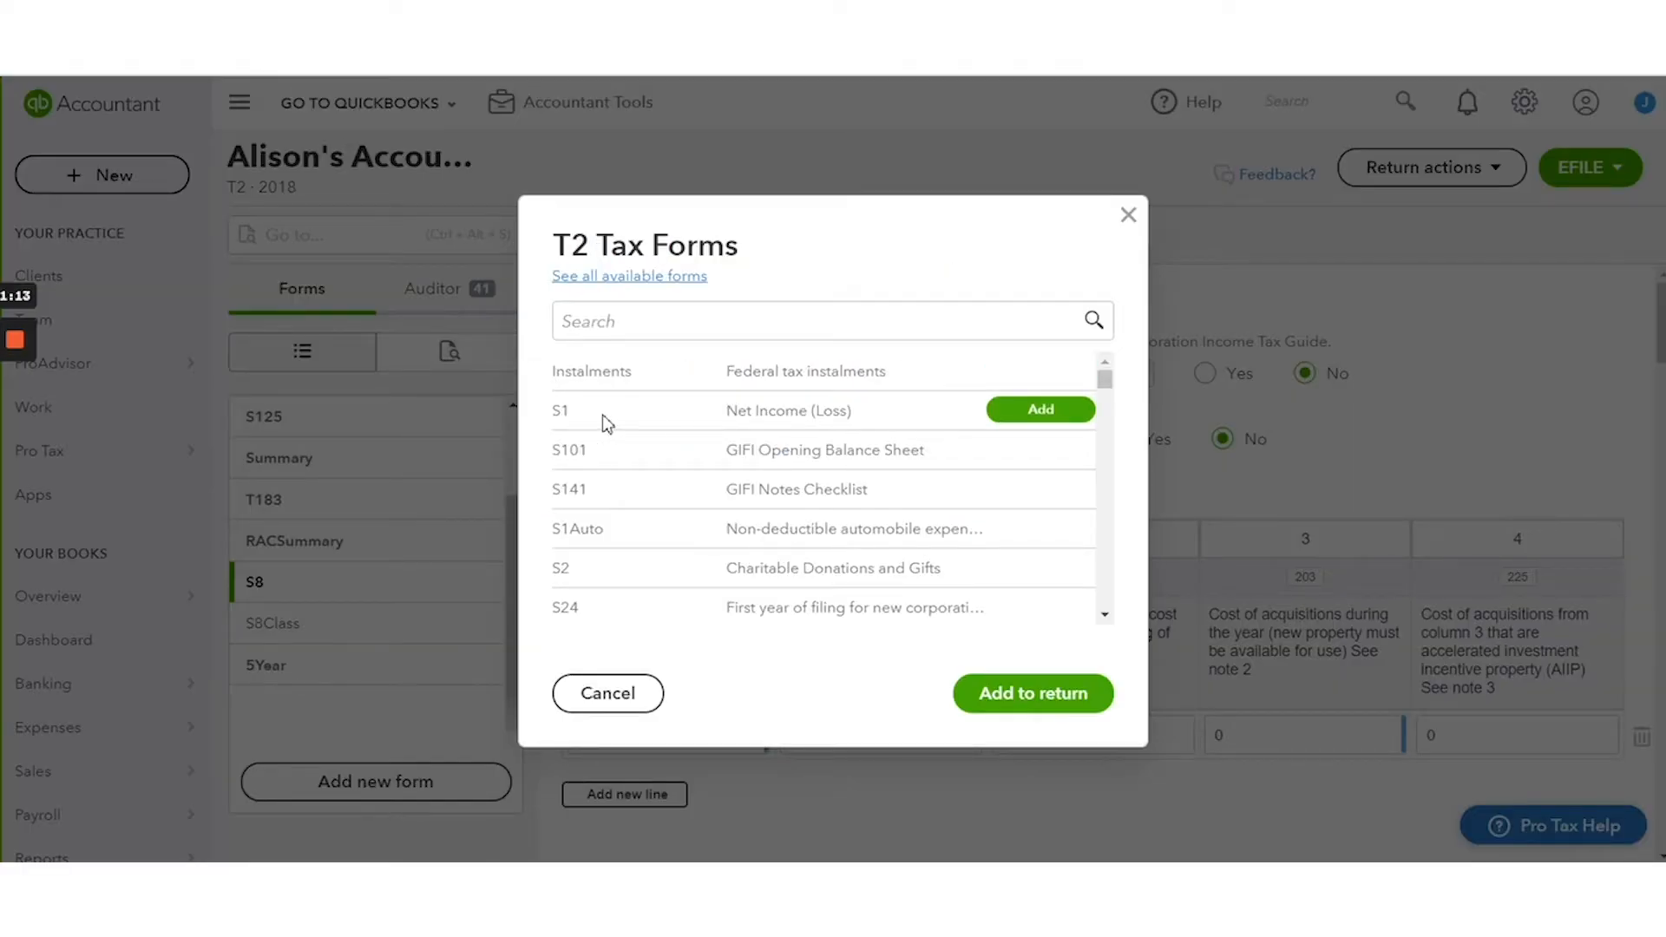
pyautogui.click(606, 692)
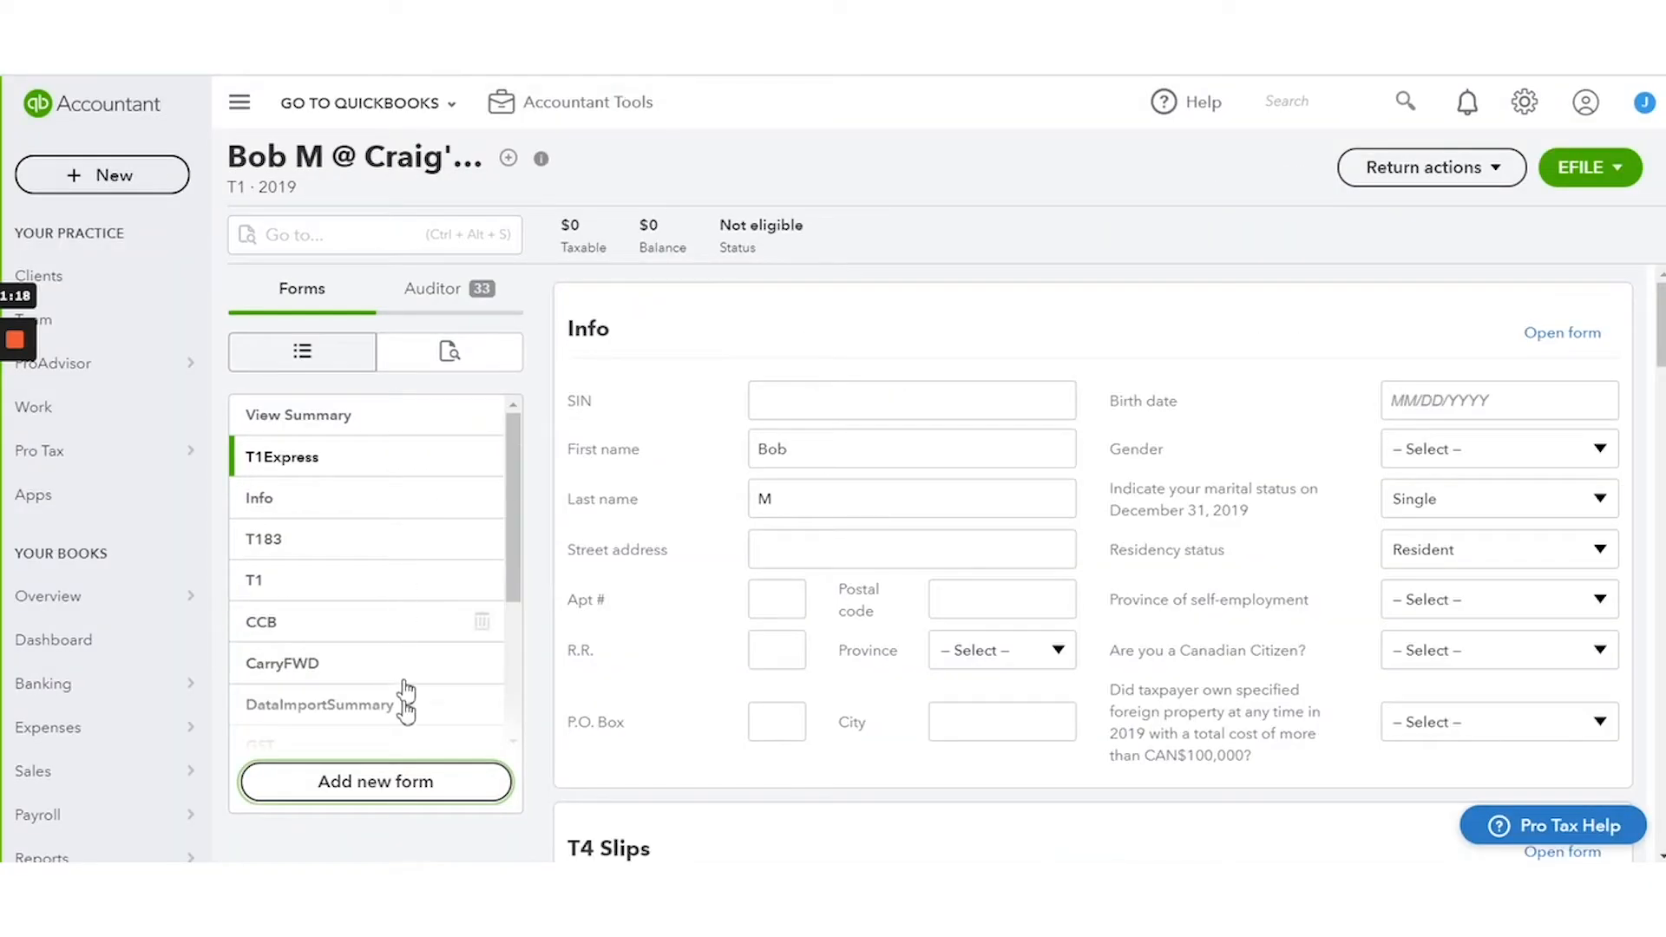
pyautogui.click(374, 781)
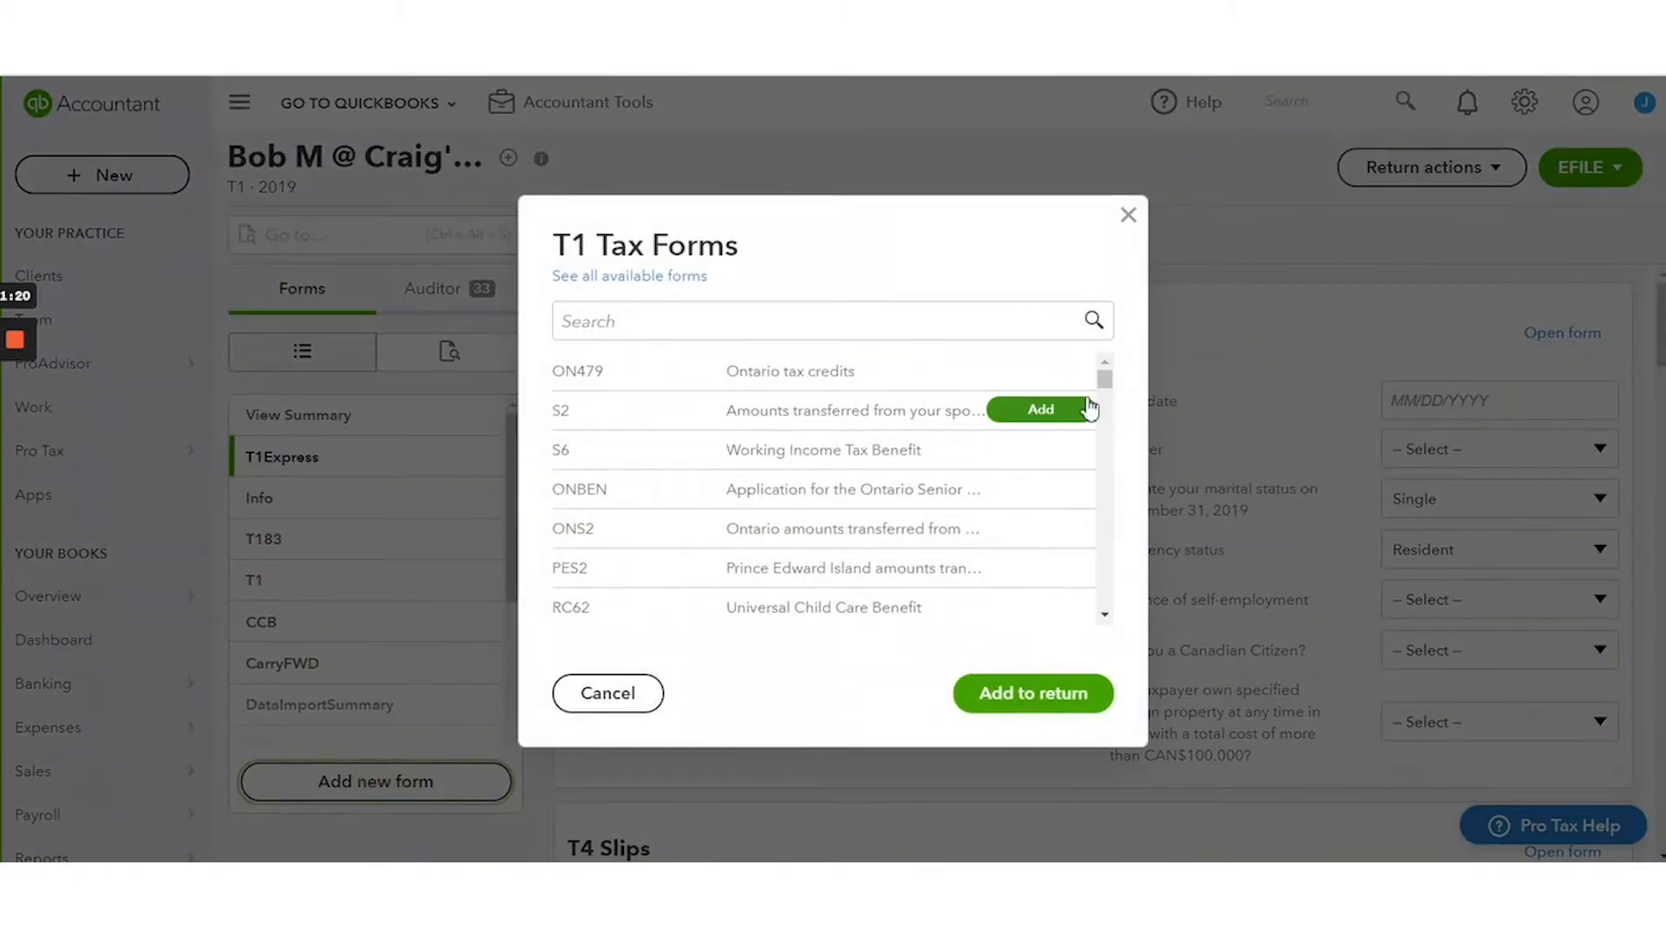
pyautogui.moveTo(1105, 387)
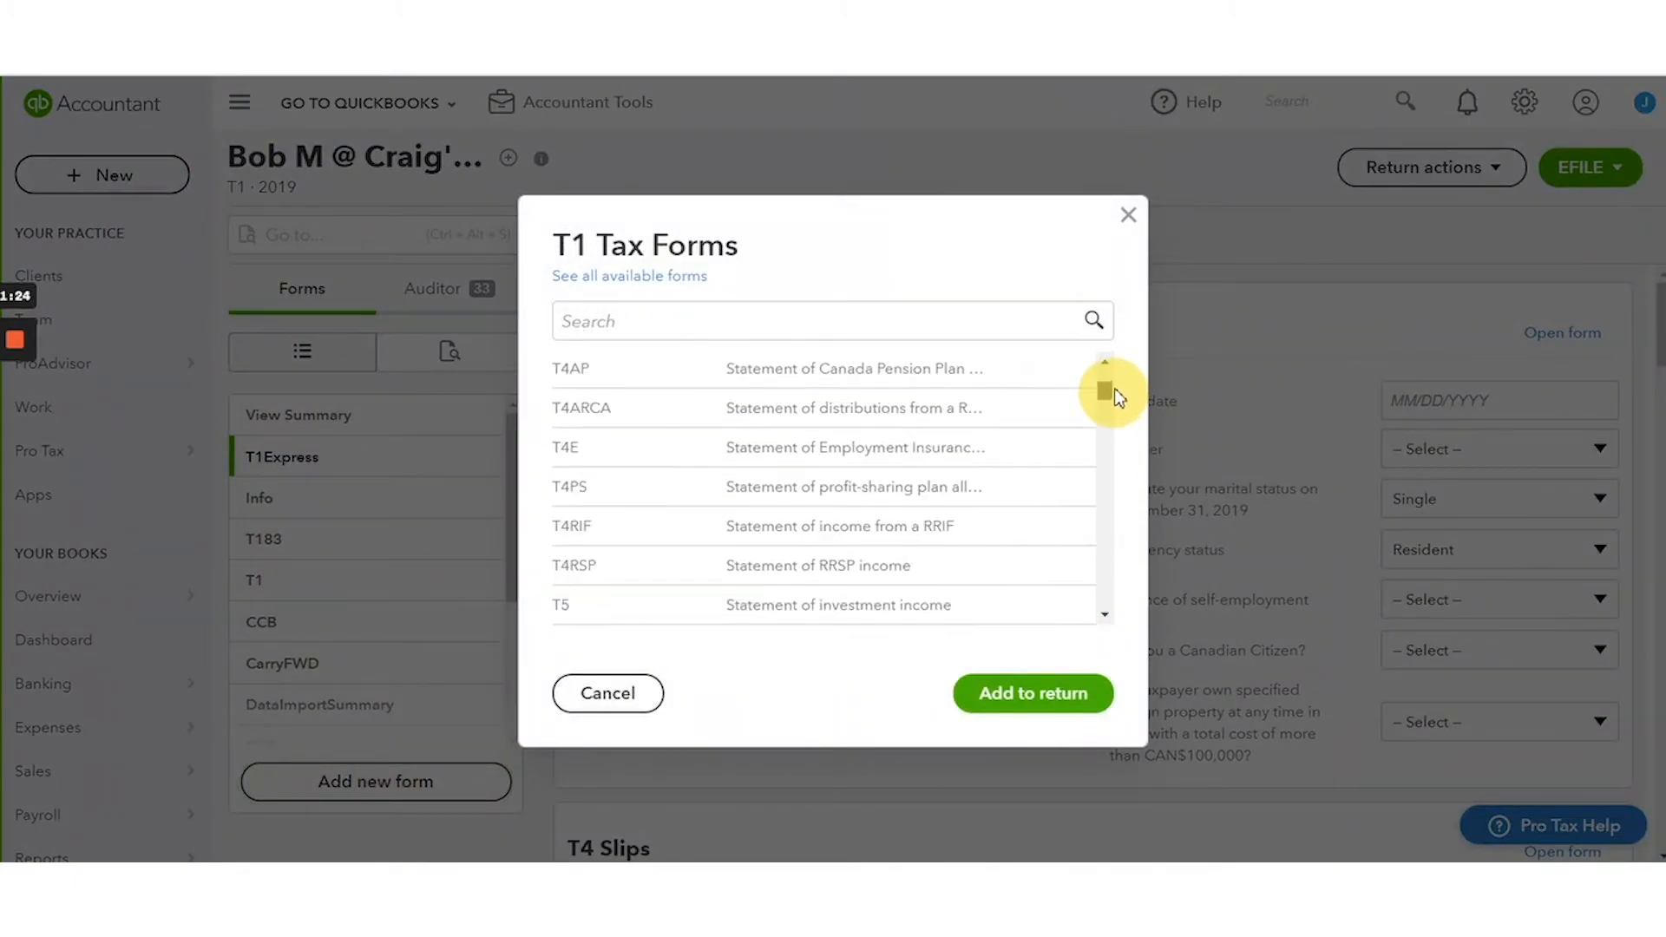
pyautogui.scroll(-3)
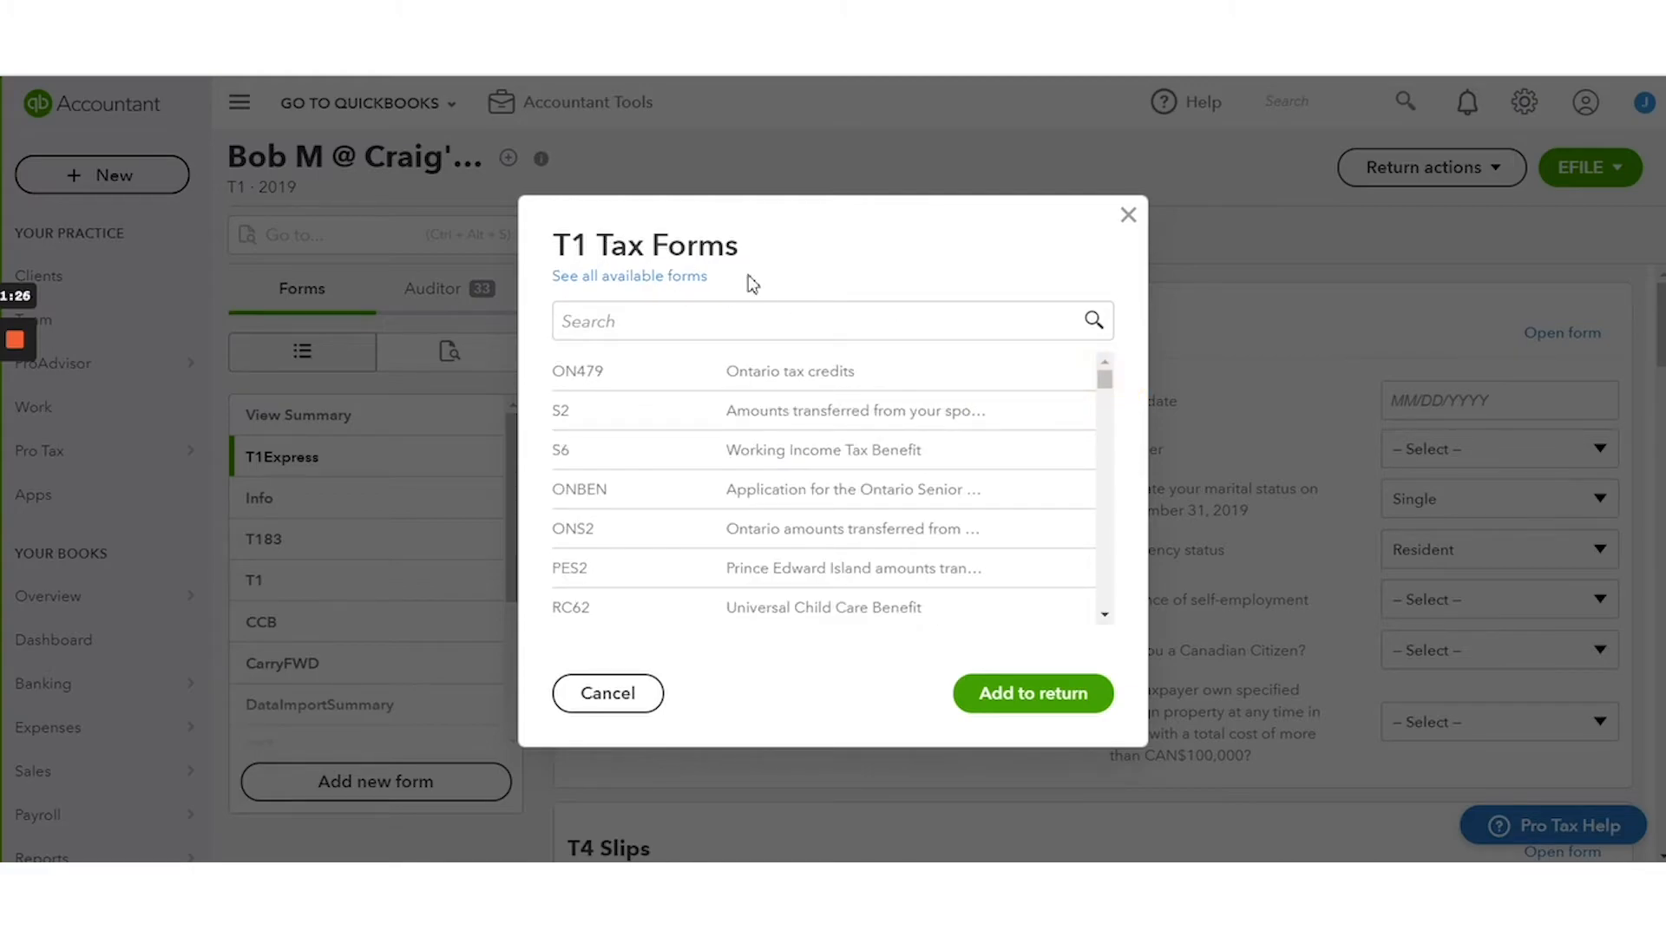
pyautogui.moveTo(676, 236)
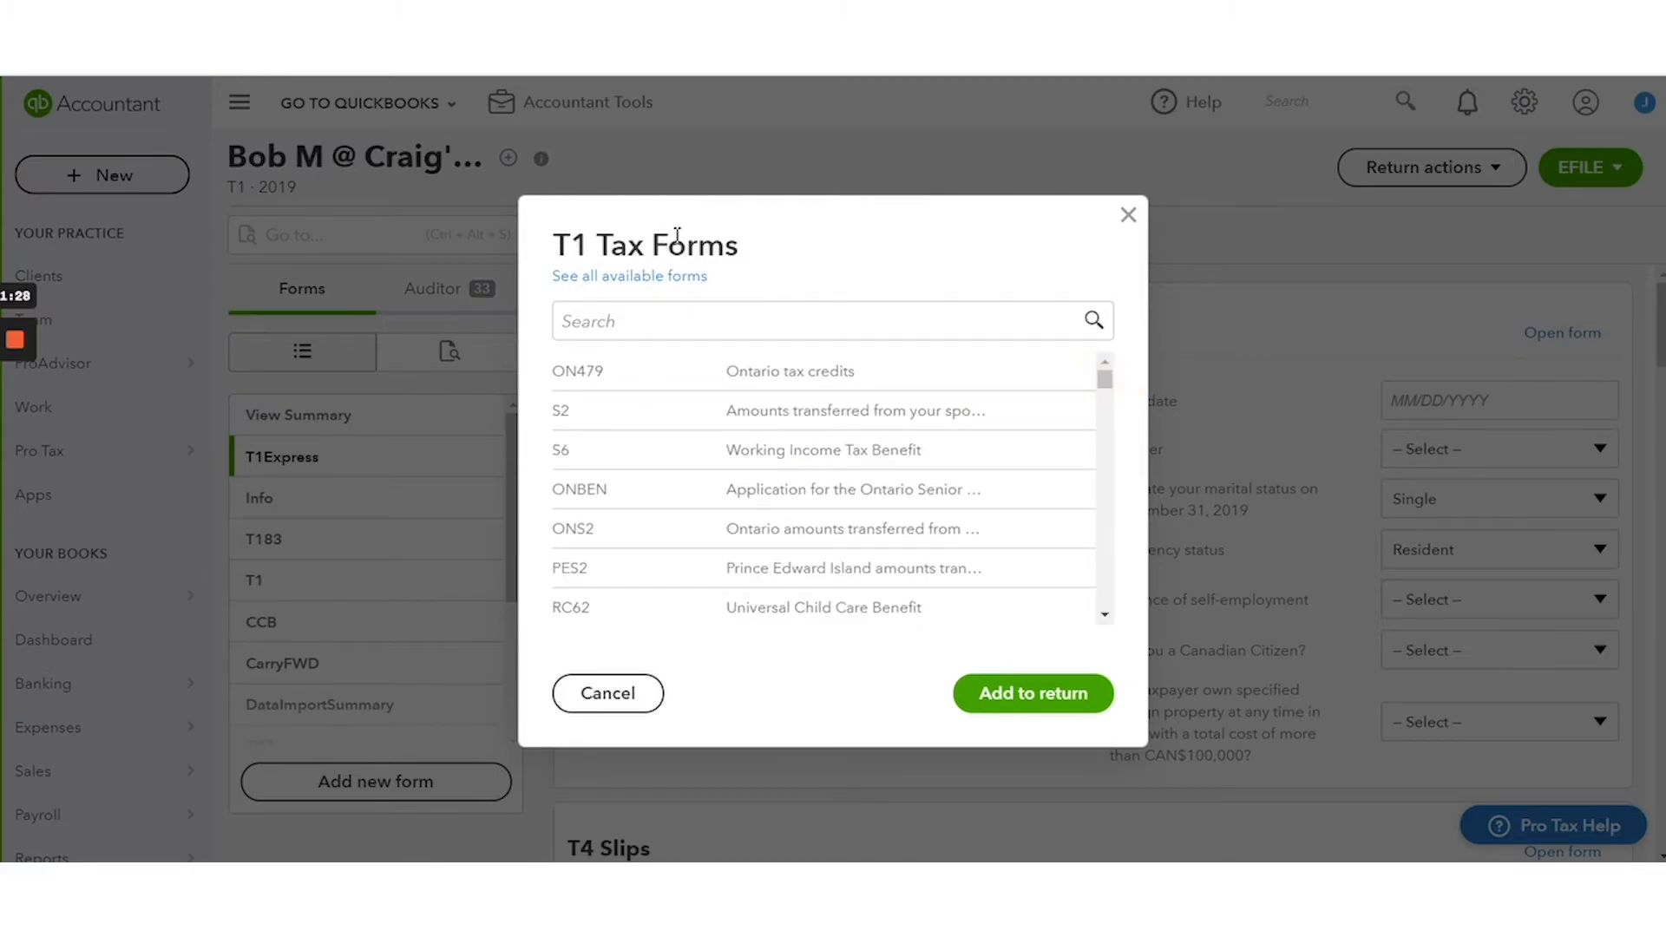
pyautogui.scroll(-3)
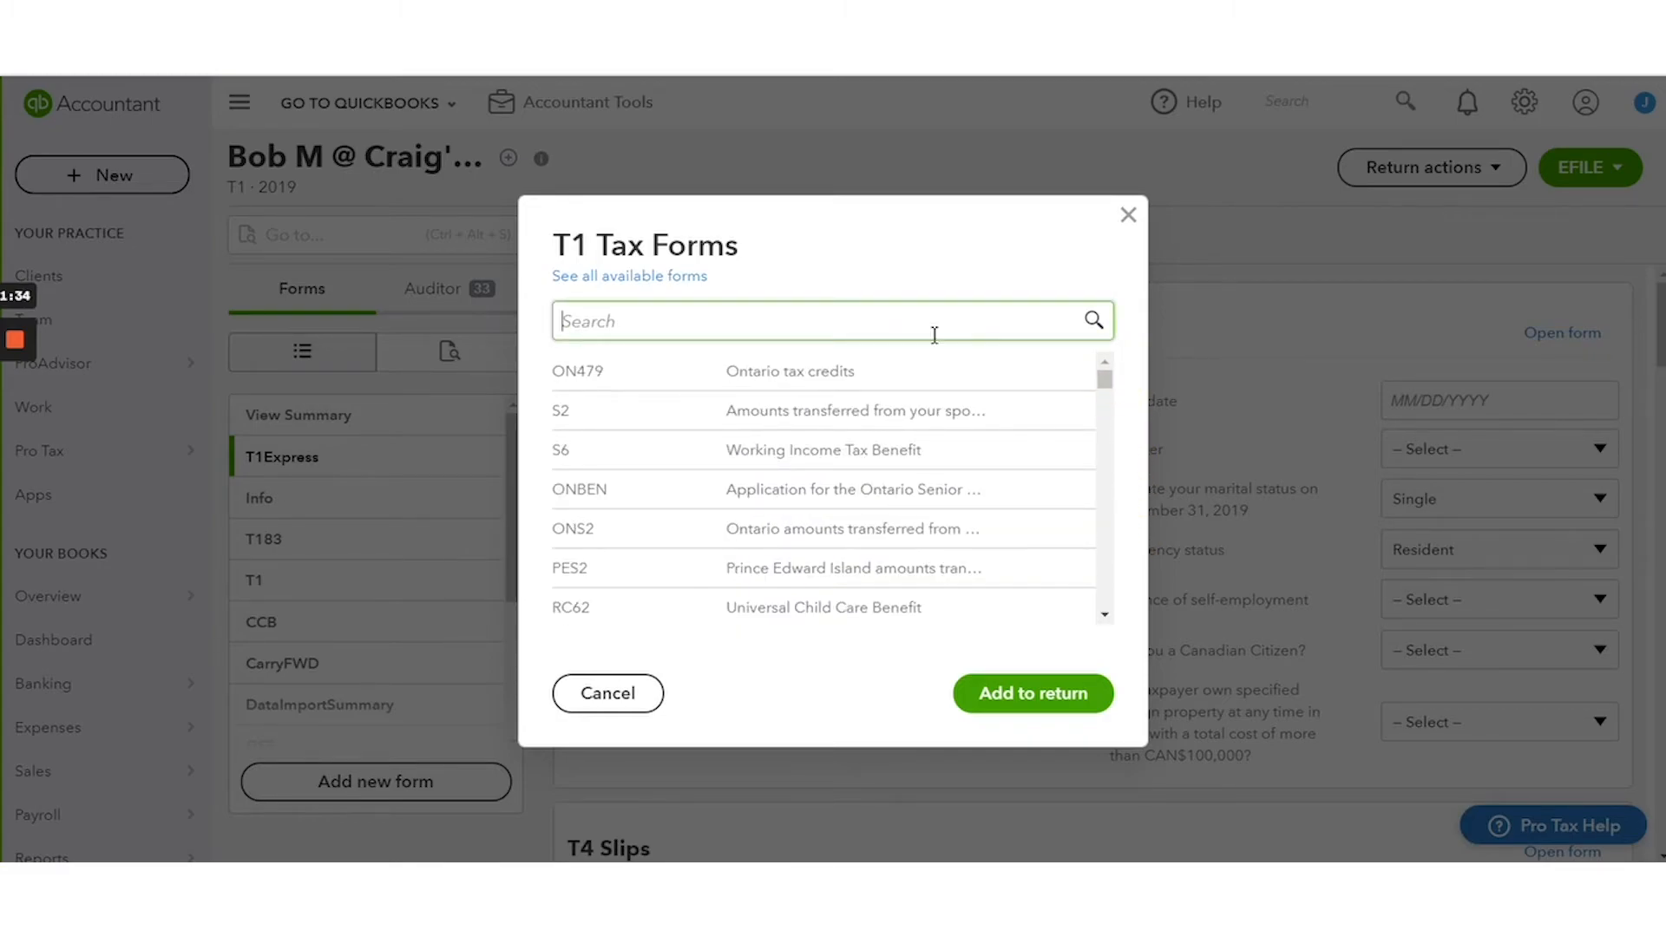
pyautogui.write('s6')
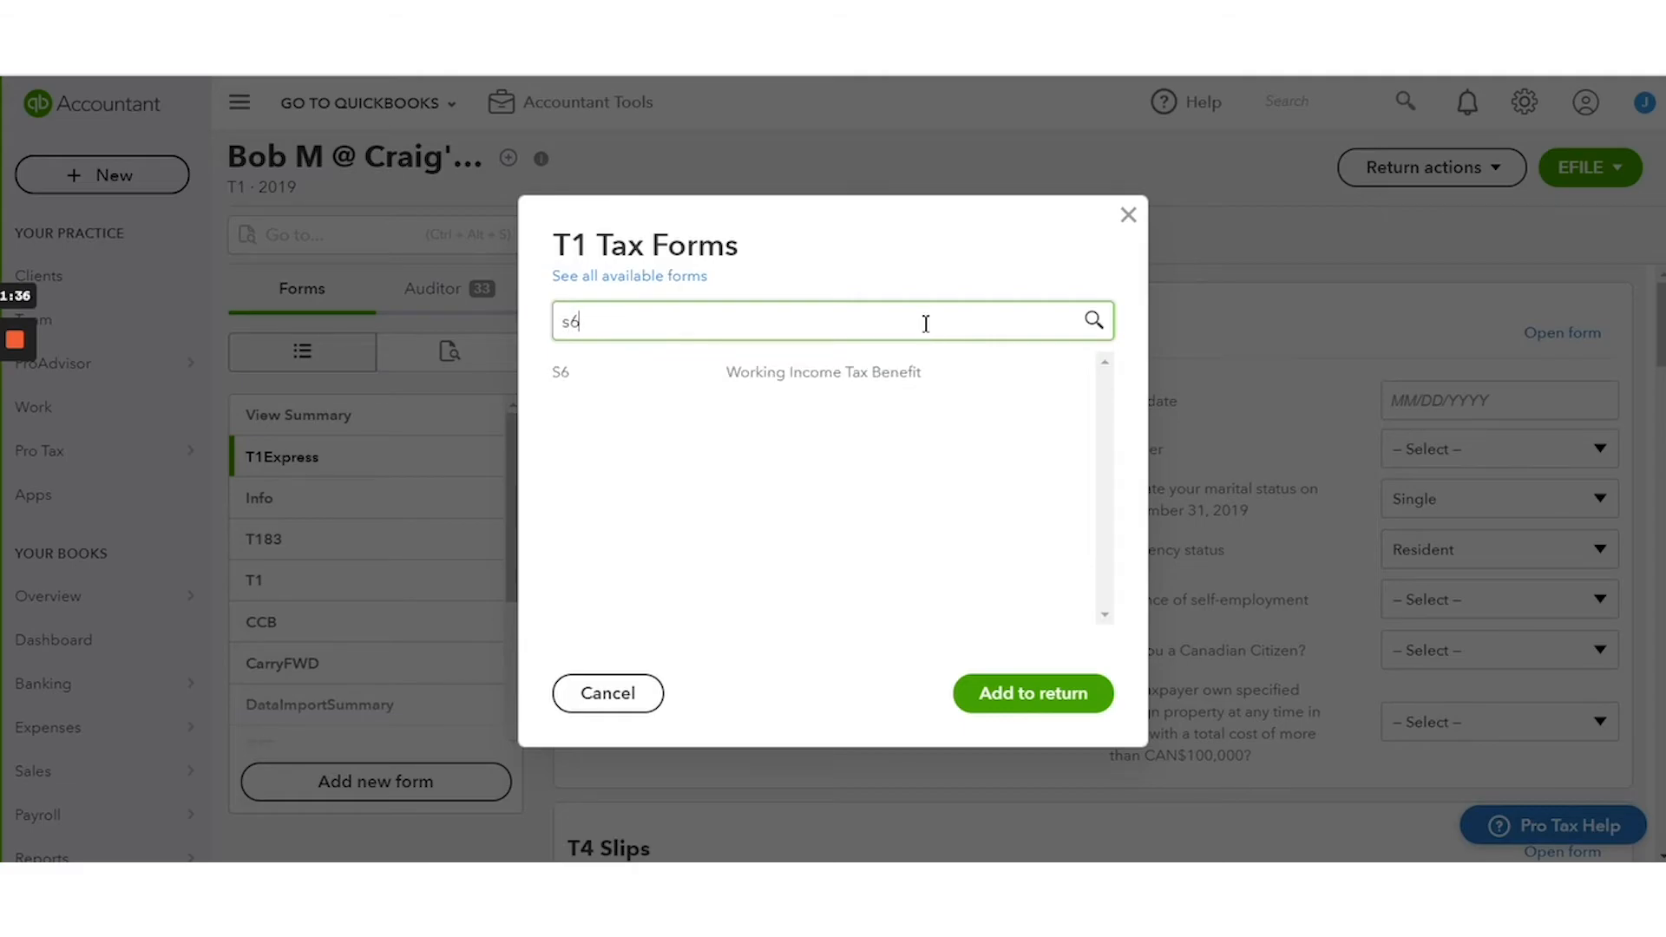
pyautogui.click(823, 372)
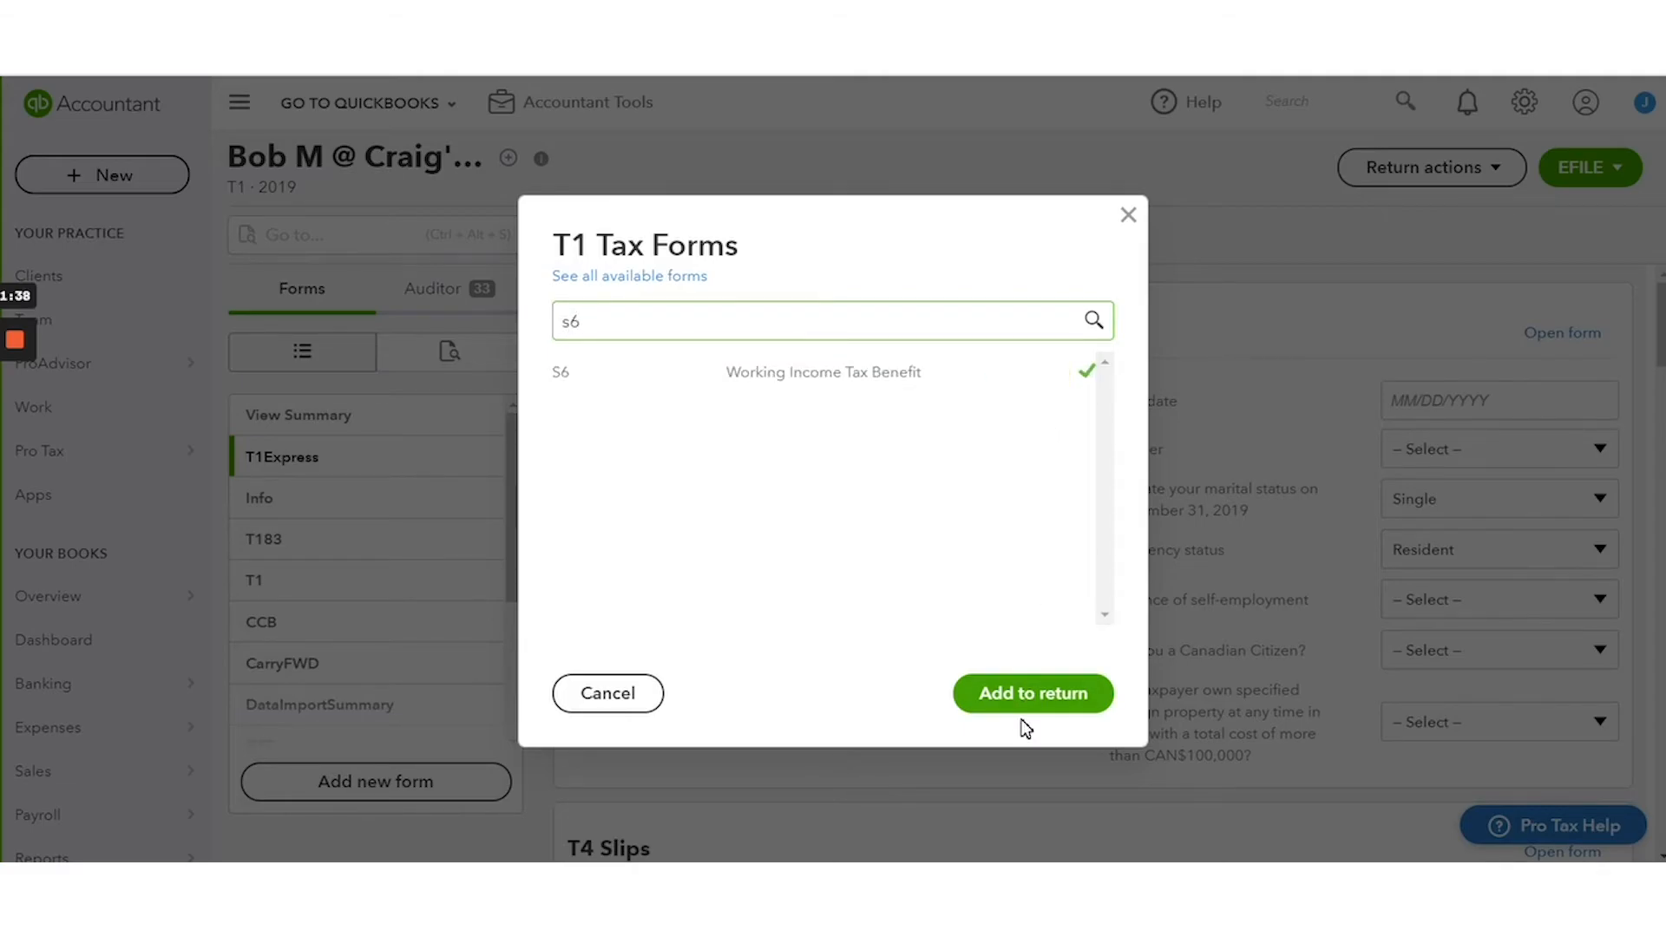
pyautogui.click(1031, 692)
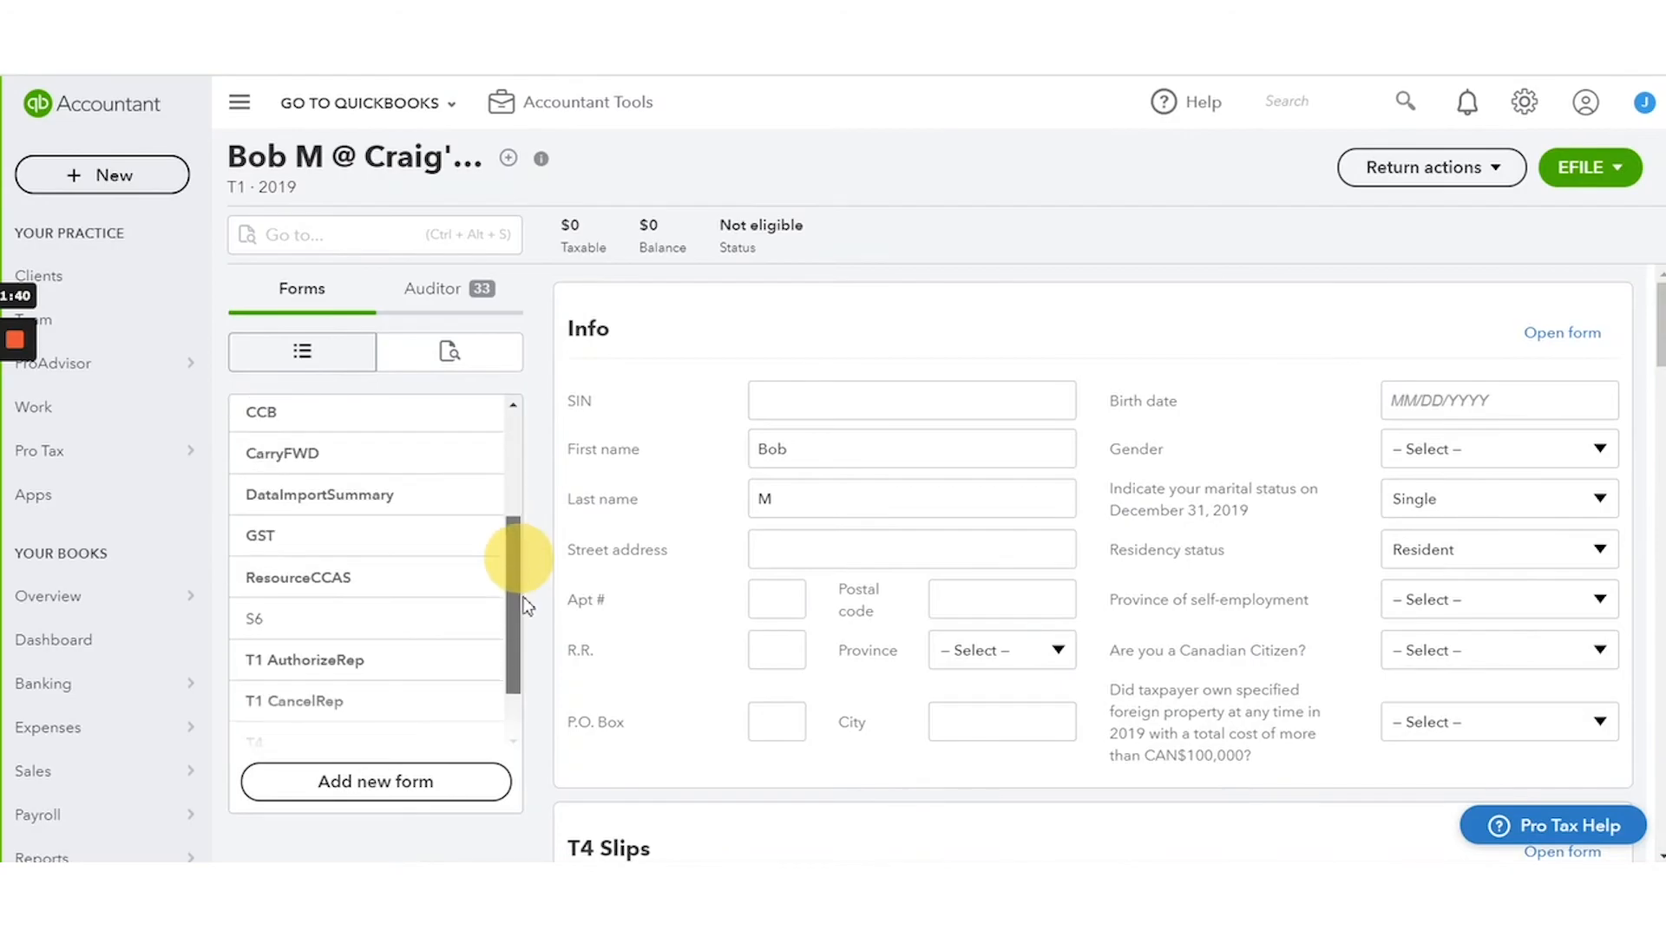